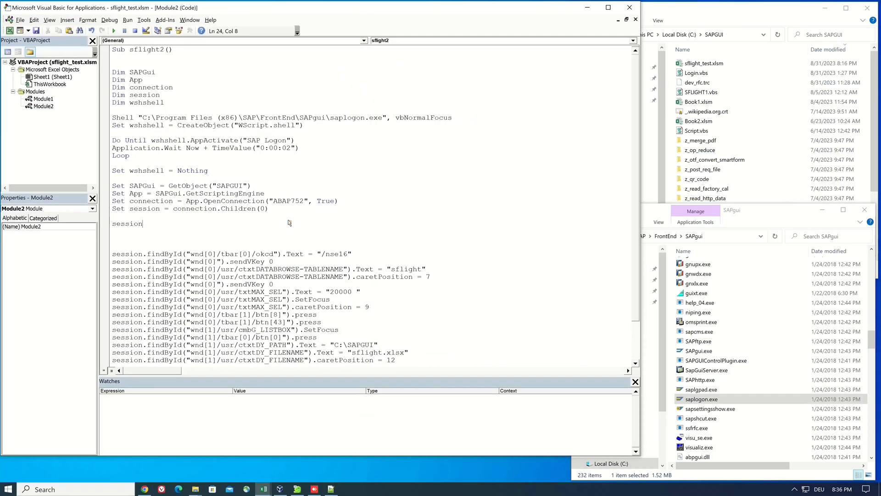
# - Add findById login lines for RSYST-MANDT, BNAME, BCODE, LANGU and btn[0].press, then run the macro and allow SAP GUI access
pyautogui.write('.findById("wnd[0]/usr/txtRSYST-MAND"')
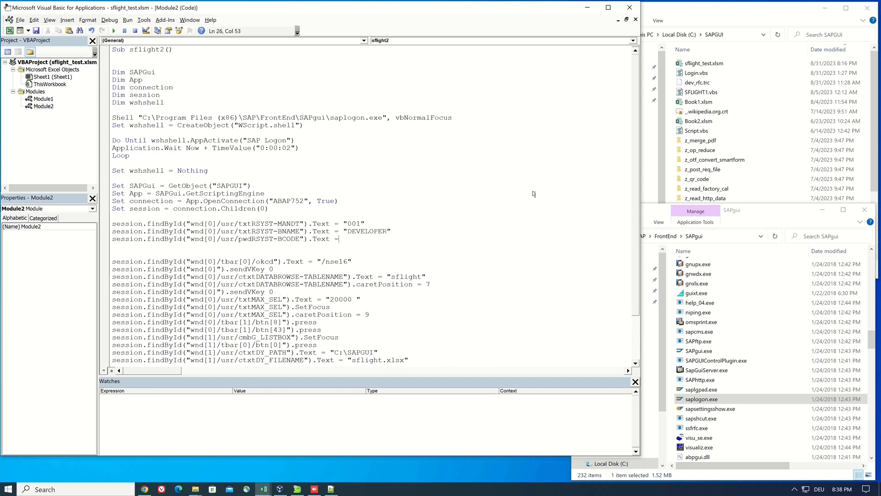
pyautogui.write('Download"')
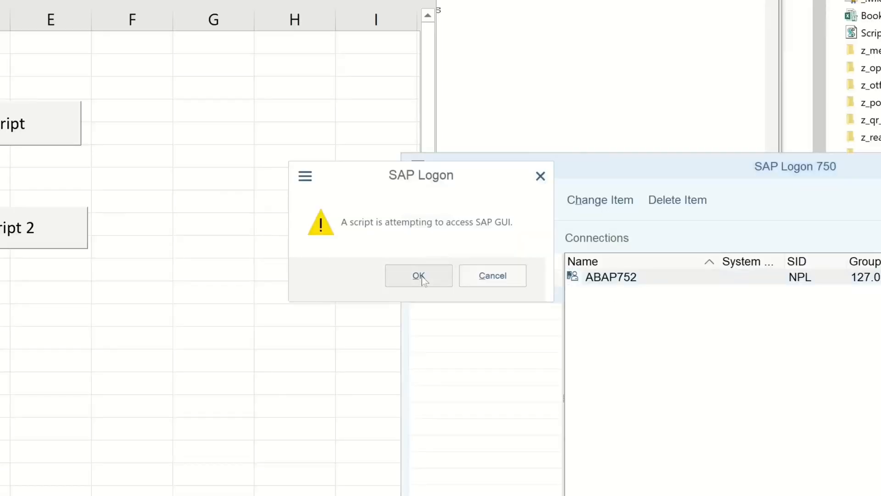
pyautogui.click(418, 275)
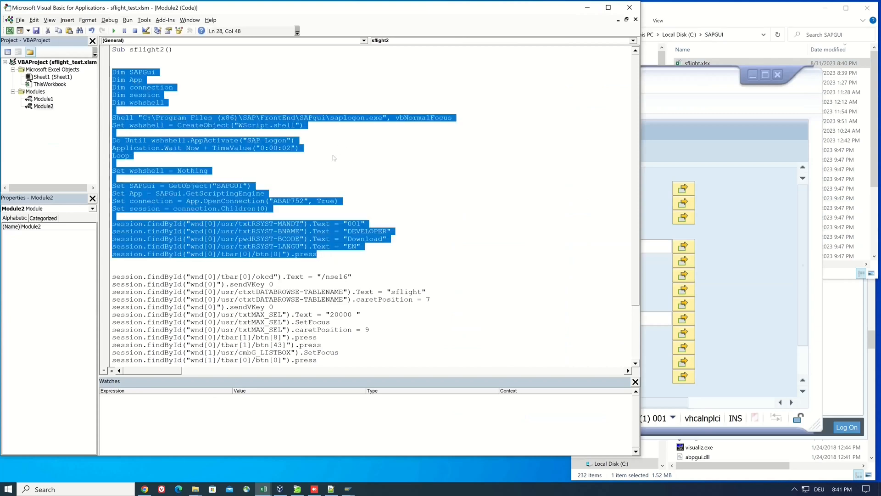
pyautogui.click(402, 156)
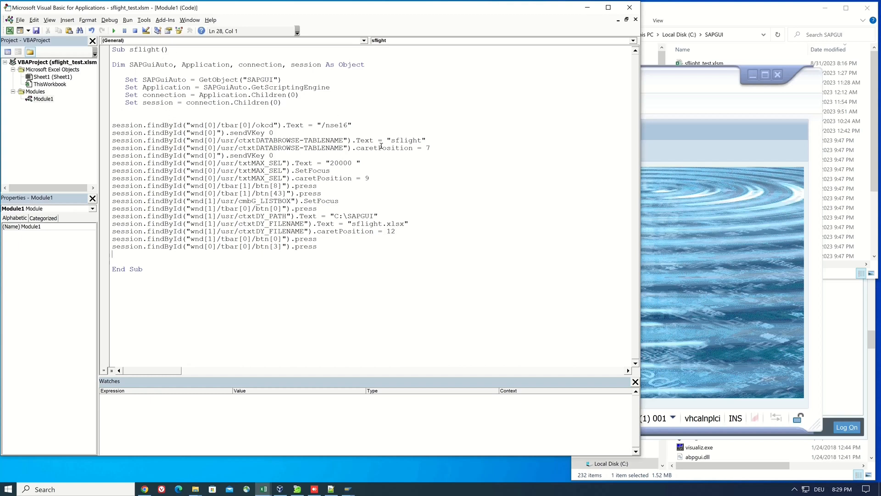
pyautogui.moveTo(323, 113)
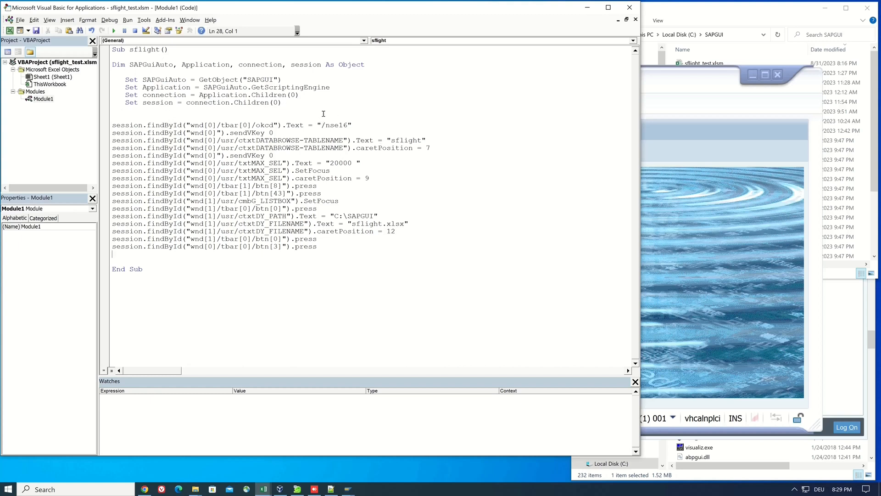
# - Run the sflight macro from the Excel Script button and confirm the SAP Logon access prompt
pyautogui.doubleClick(405, 140)
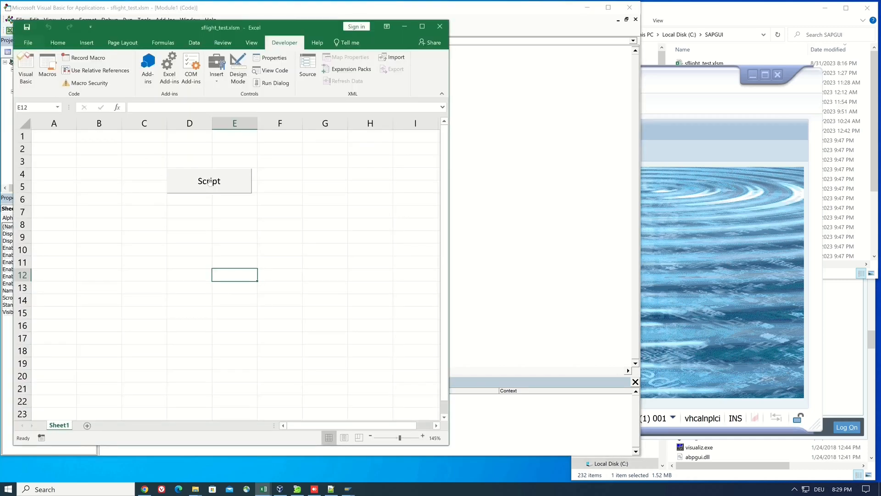
pyautogui.click(208, 181)
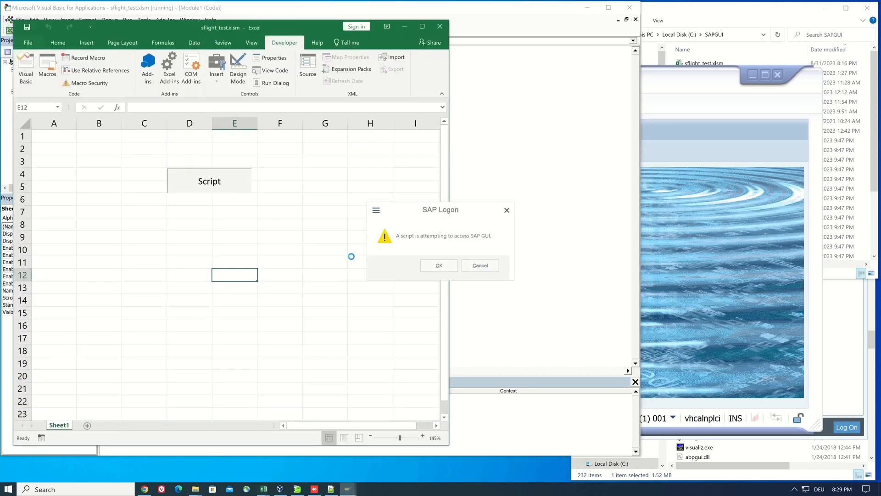
pyautogui.click(438, 265)
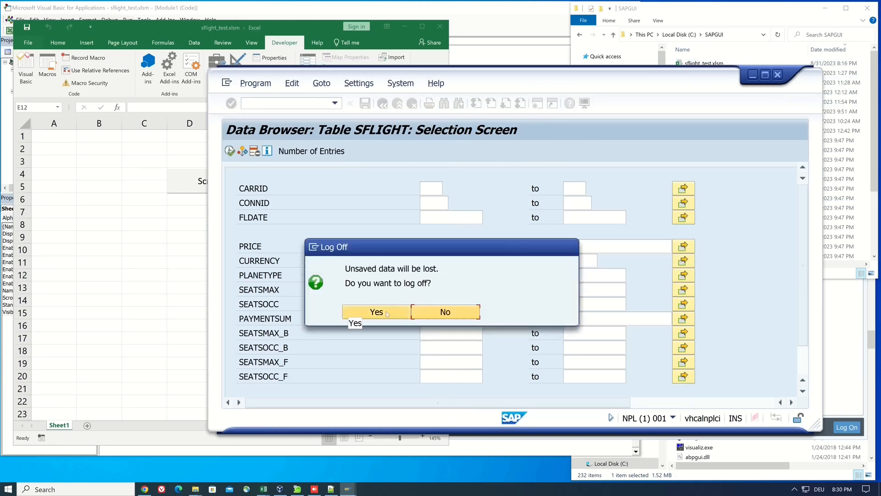
# - Confirm logging off from SAP, then start the export macro again from the Script button
pyautogui.click(375, 312)
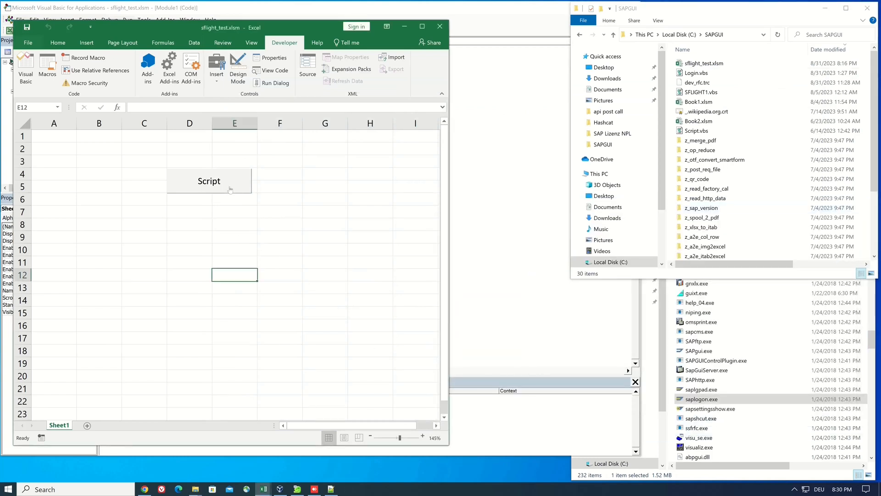
pyautogui.click(208, 181)
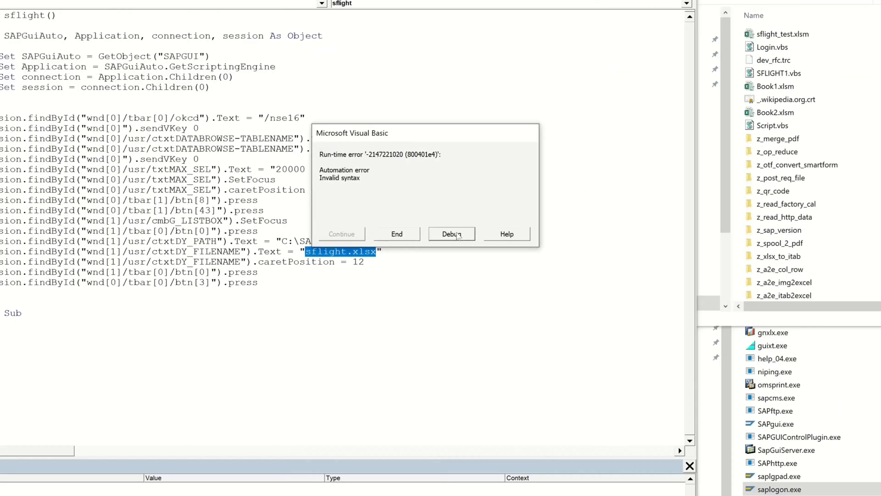
# - Debug to the failing GetObject line, reset the macro and copy its findById SAP lines
pyautogui.click(451, 234)
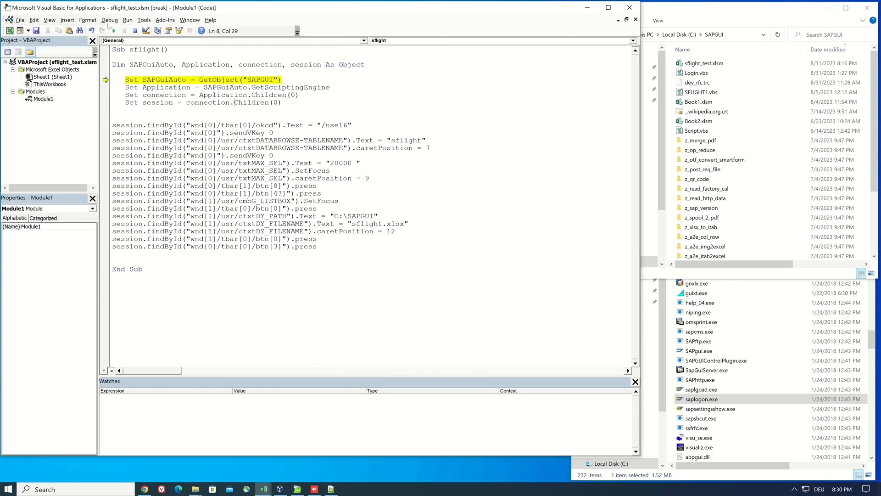
pyautogui.click(134, 30)
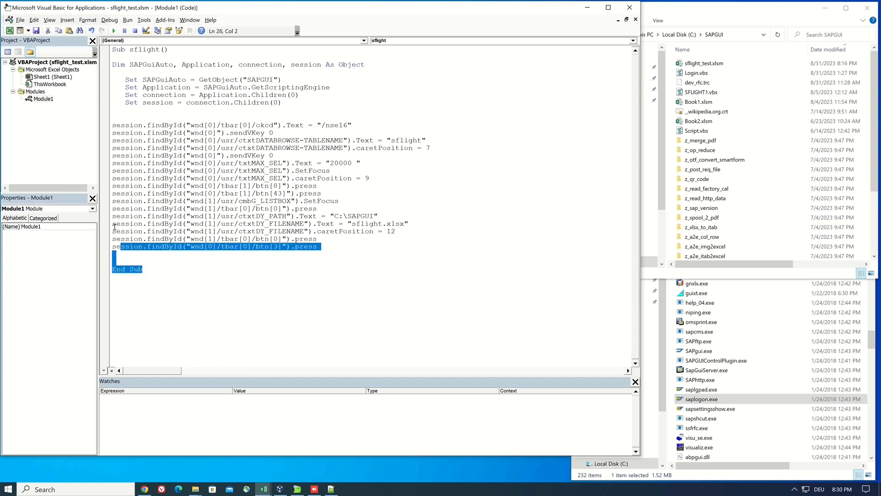
pyautogui.press('ctrl+a')
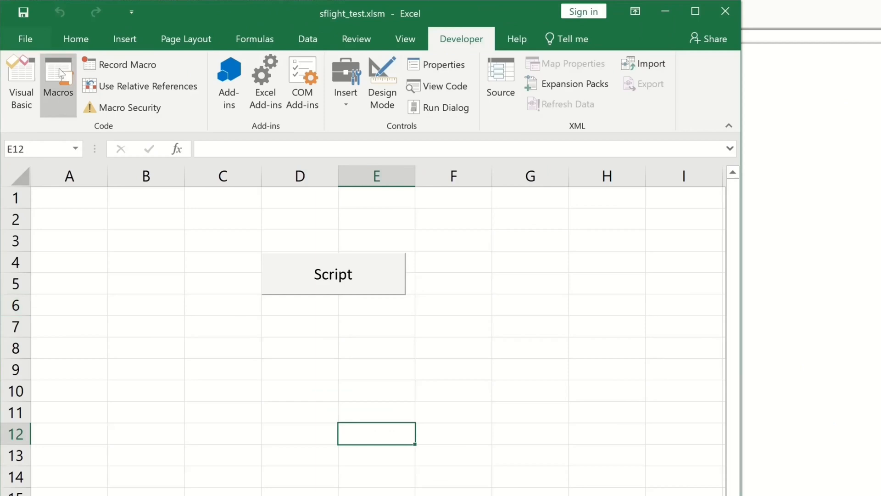
# - From the Macros dialog, create a new macro named sflight2
pyautogui.click(57, 87)
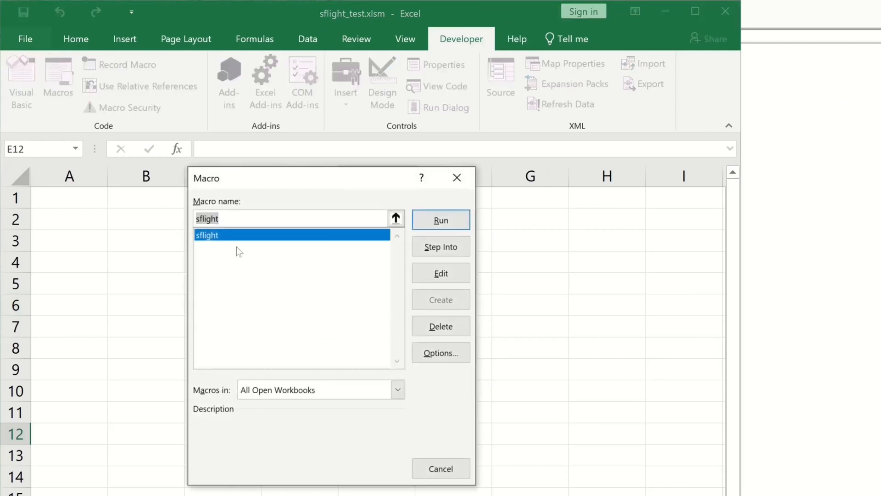
pyautogui.click(289, 218)
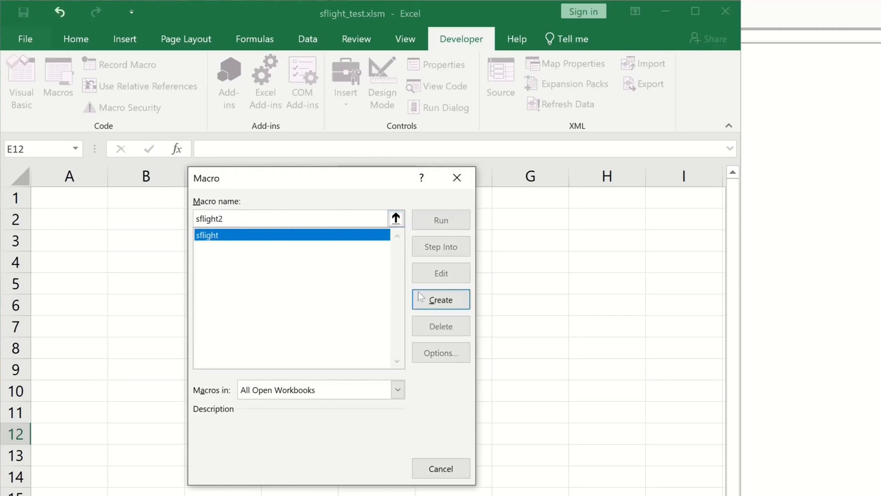
pyautogui.click(441, 299)
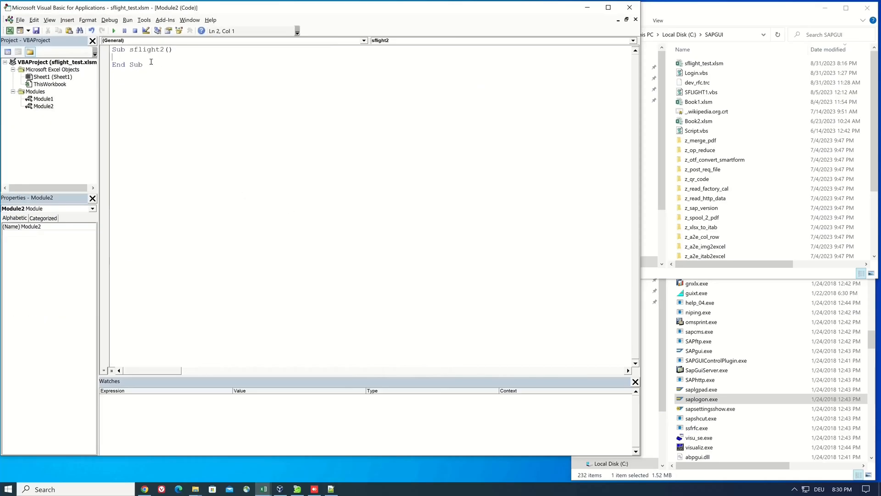
# - Paste the SAP steps into sflight2 and declare SAPGui, App, connection, session and wshshell
pyautogui.press('enter')
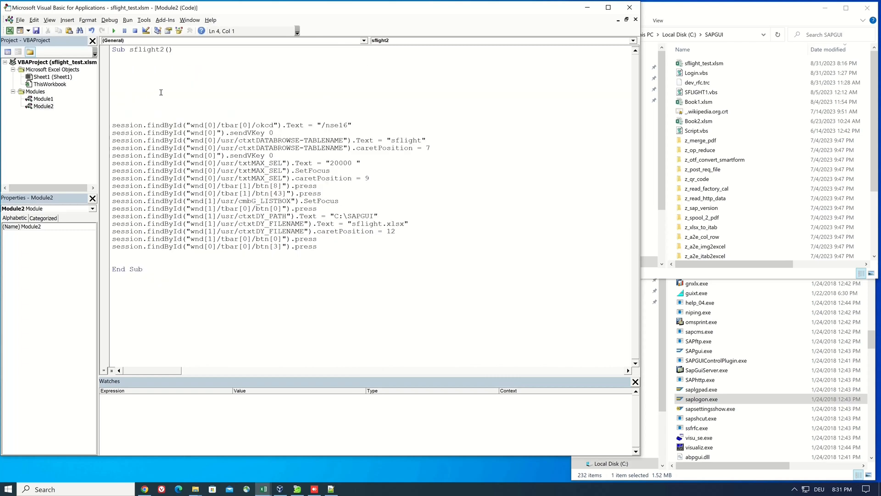
pyautogui.write('Dim SAPGui')
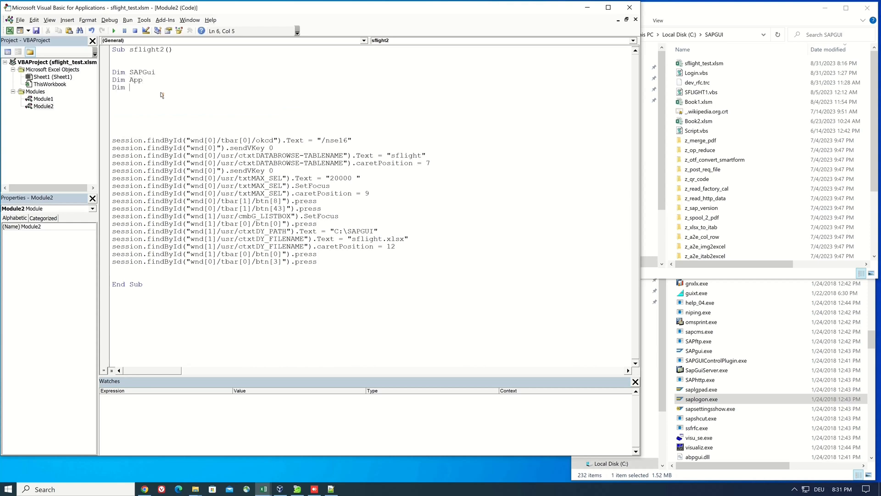
pyautogui.write('connection')
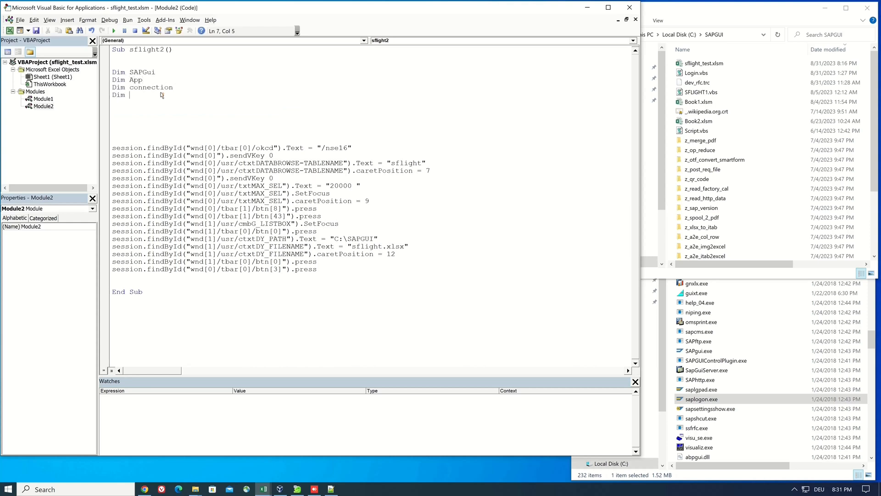
pyautogui.write('session')
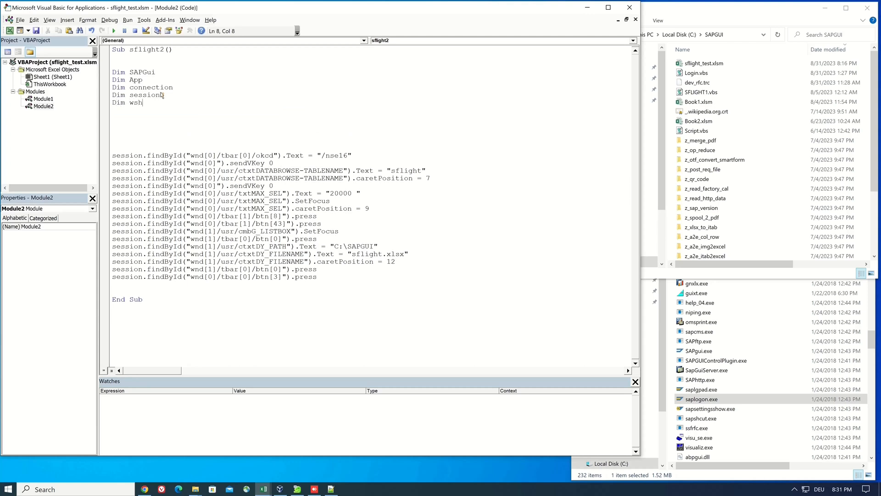
pyautogui.write('shell')
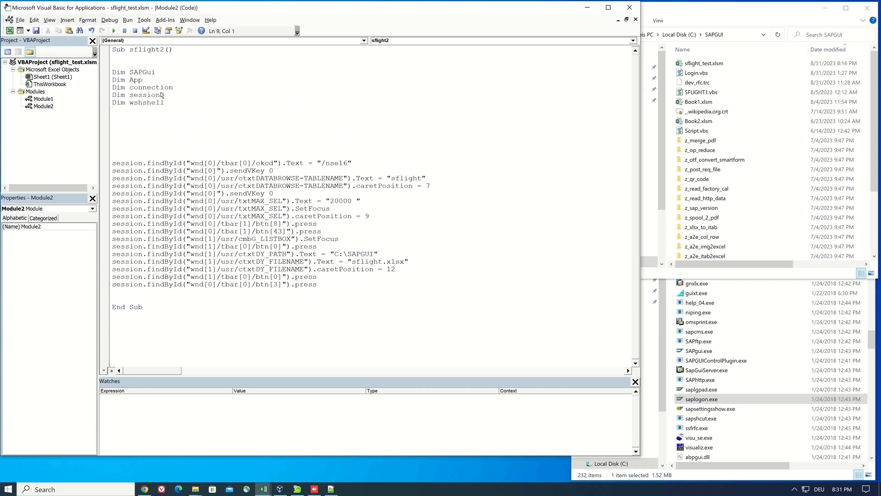
pyautogui.write('Shell')
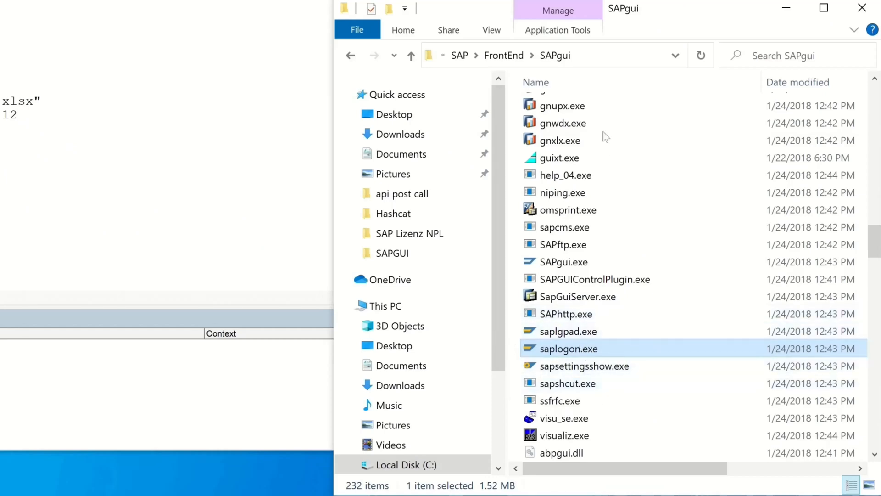
# - Write a Shell line launching saplogon.exe from the copied SAP FrontEnd folder path with vbNormalFocus
pyautogui.click(534, 55)
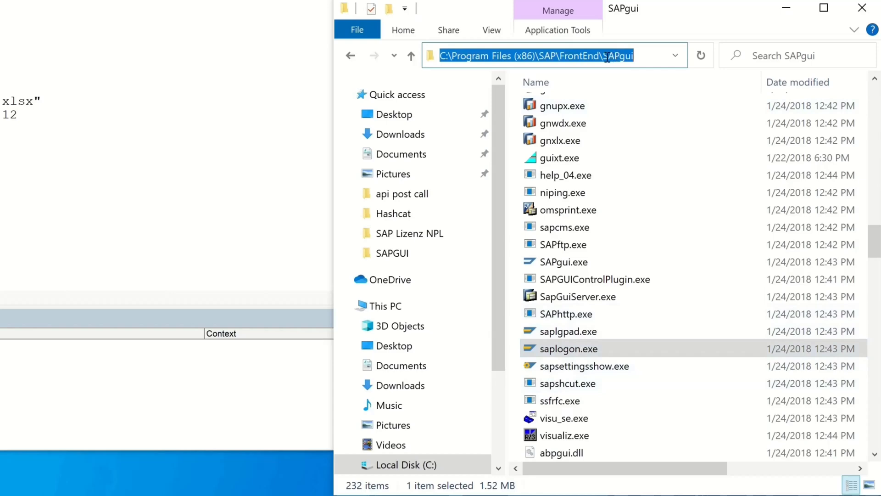
pyautogui.rightClick(604, 56)
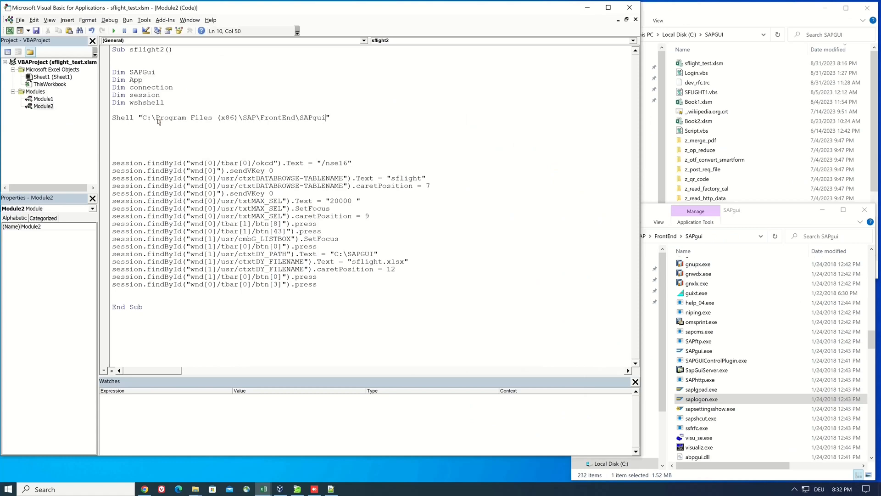
pyautogui.moveTo(388, 140)
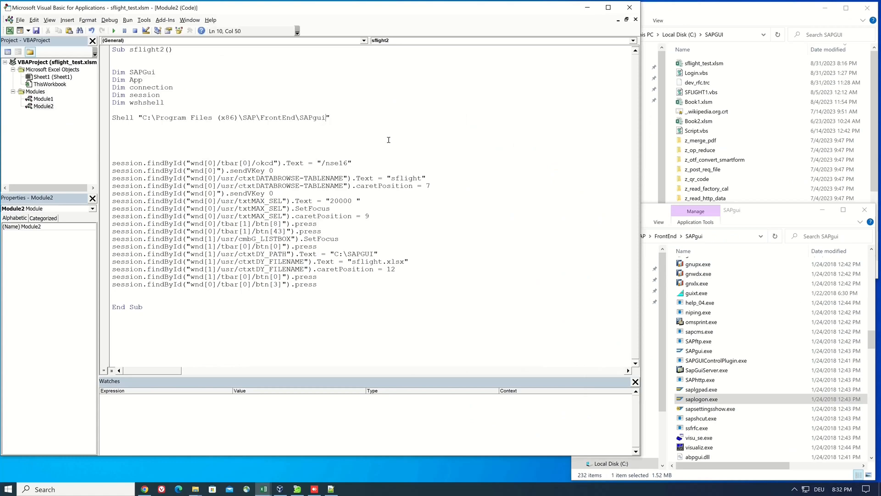
pyautogui.write('\\saplogon.exe')
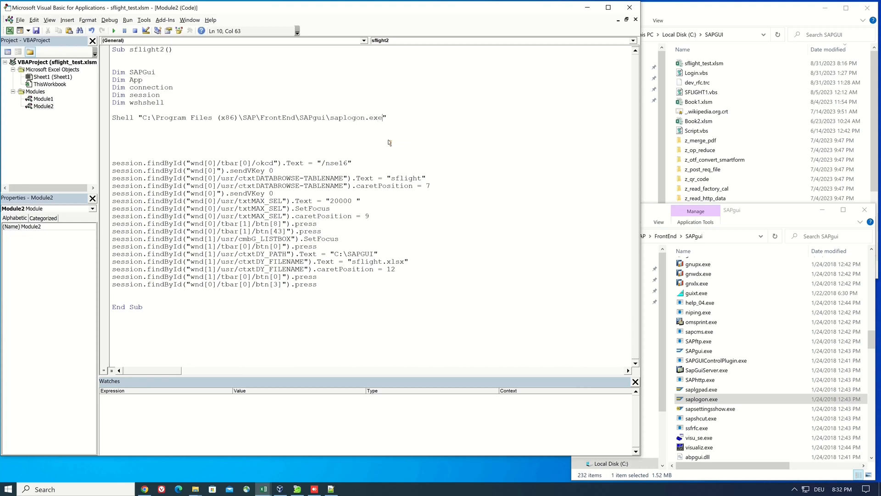
pyautogui.write(',')
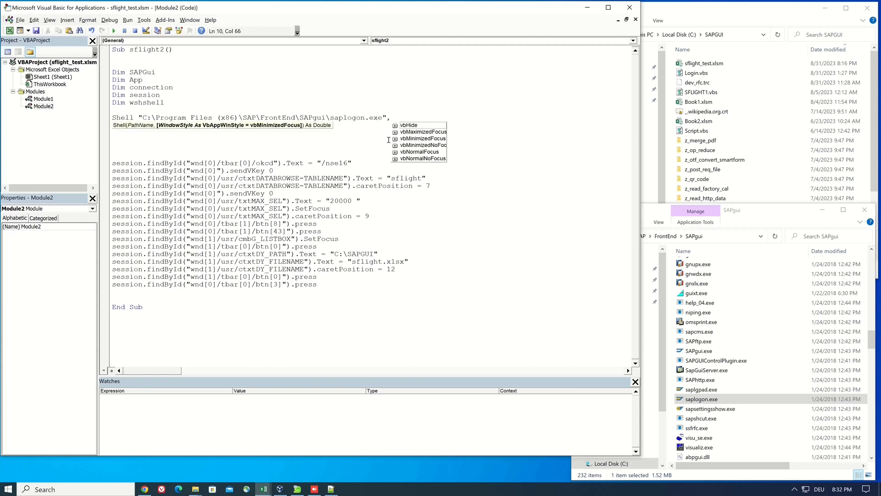
pyautogui.write('vbNormalFocus')
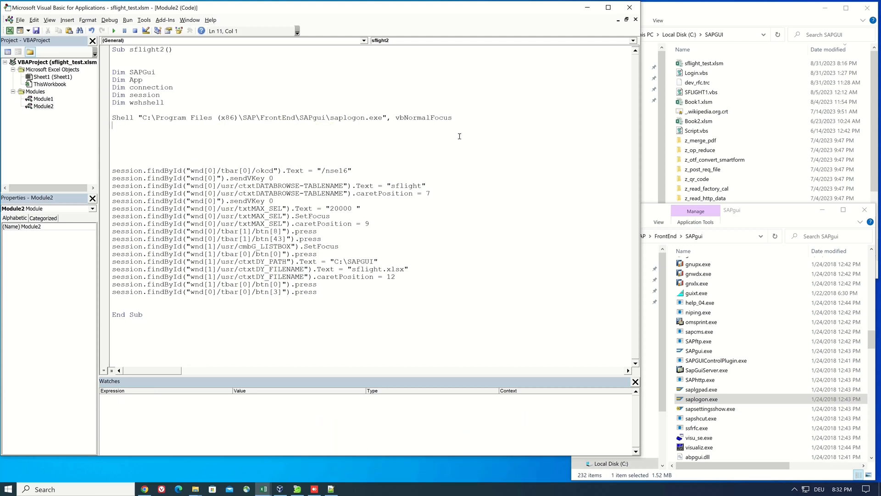
# - Set wshshell to CreateObject("WScript.Shell")
pyautogui.write('Set')
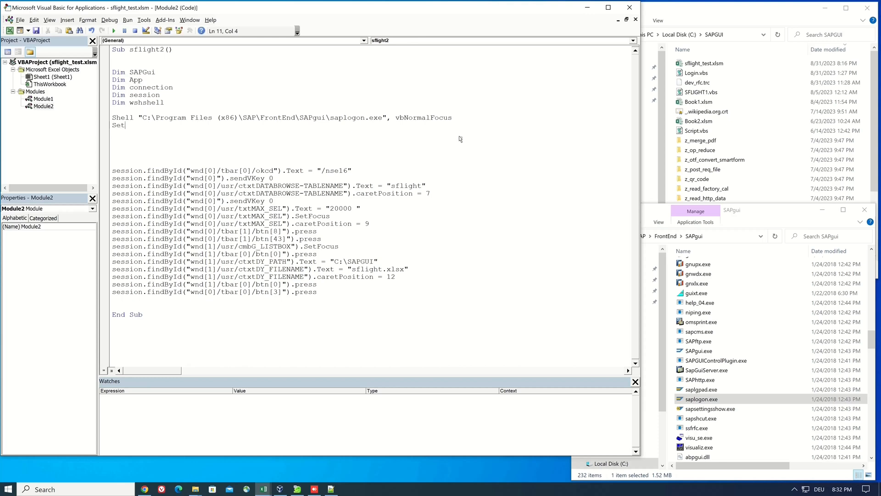
pyautogui.write('wshshe')
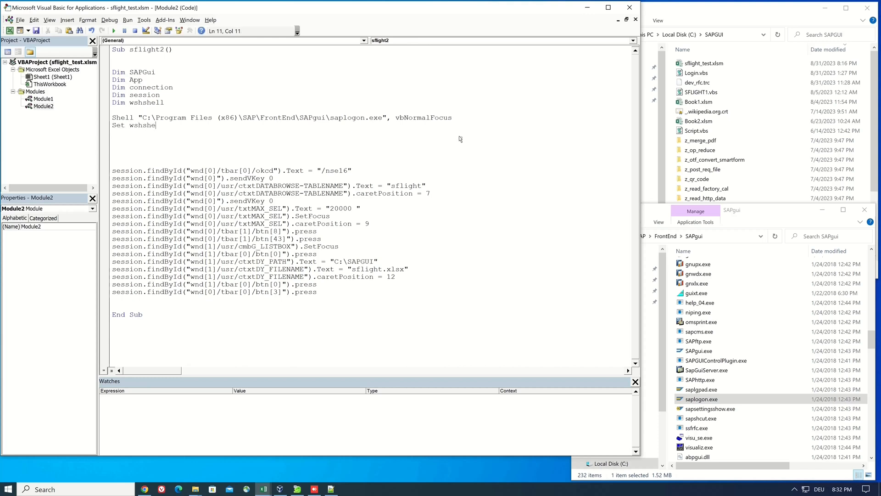
pyautogui.write('= Crea')
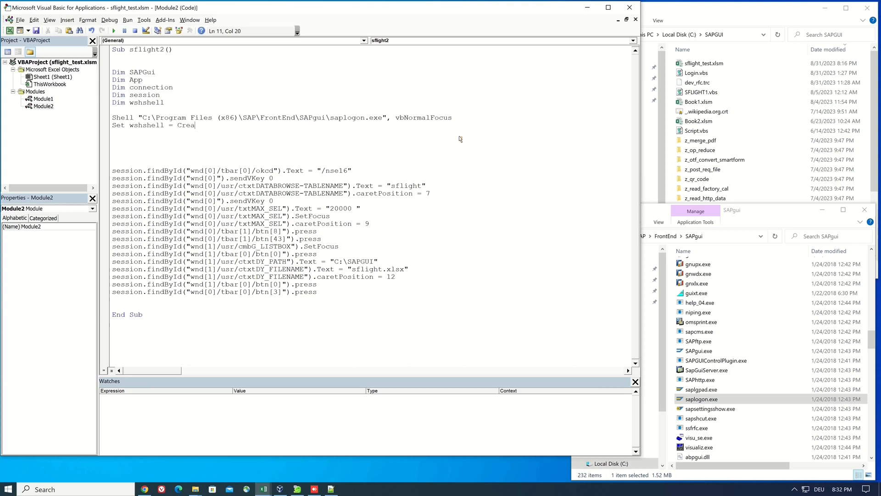
pyautogui.write('teObject')
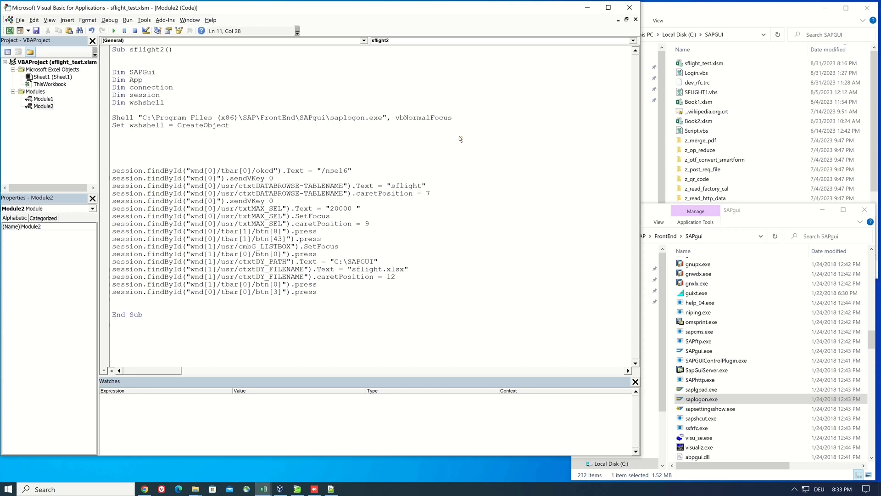
pyautogui.write('"")')
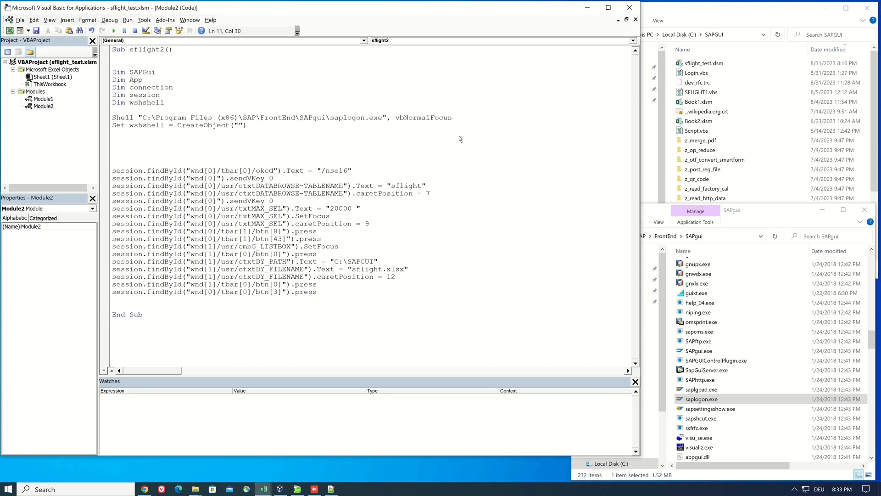
pyautogui.write('WScript.shell')
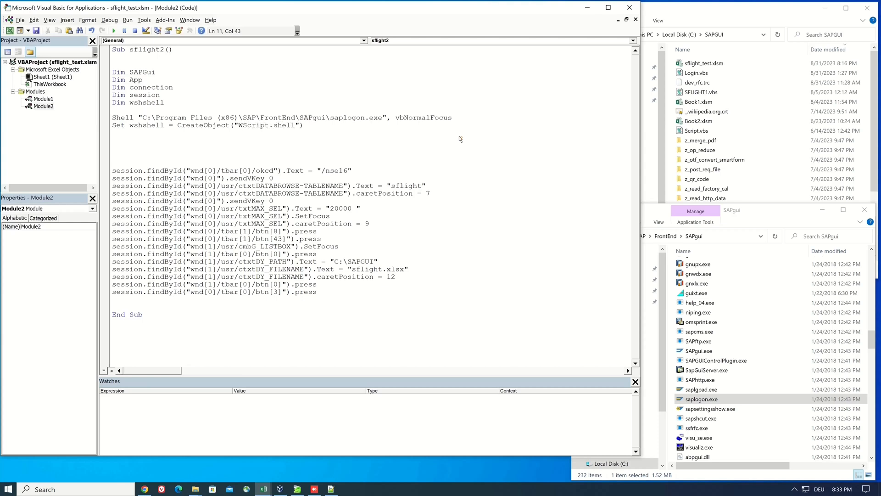
# - Loop Do Until AppActivate("SAP Logon") with Application.Wait Now + TimeValue("0:00:02")
pyautogui.write('D')
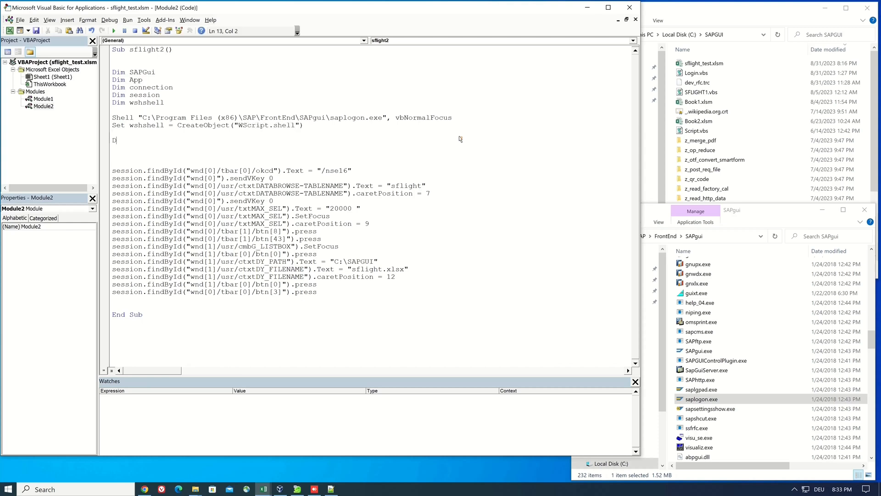
pyautogui.write('o Until')
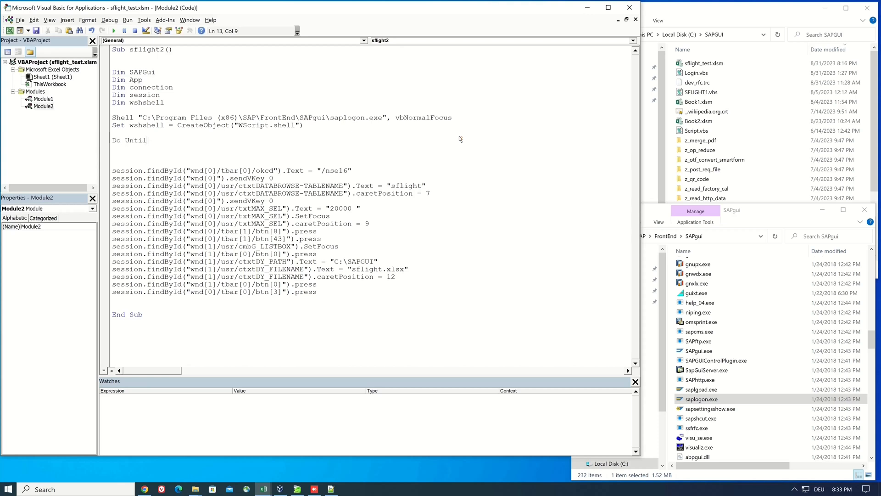
pyautogui.write('wshshell.App')
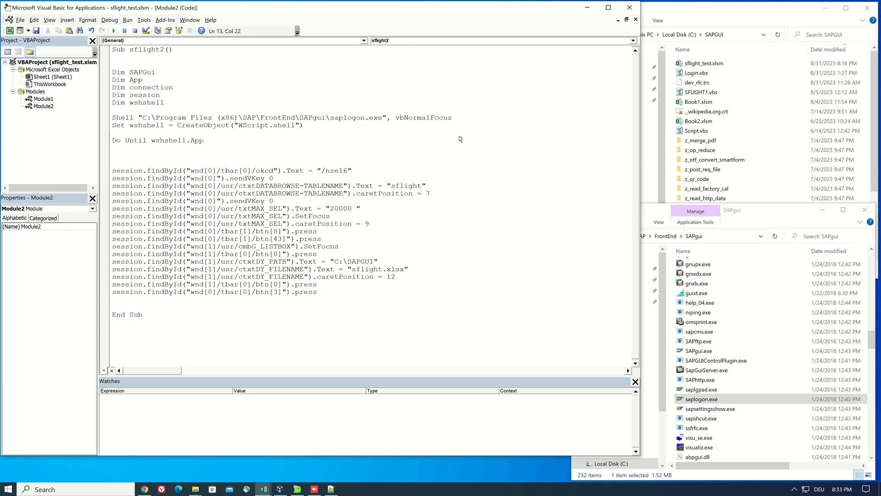
pyautogui.write('Activate()')
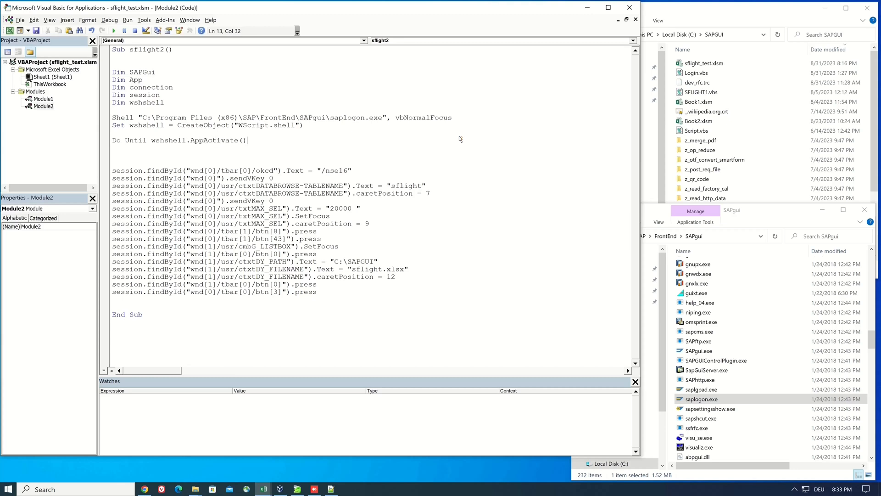
pyautogui.write('"SAP Logon"')
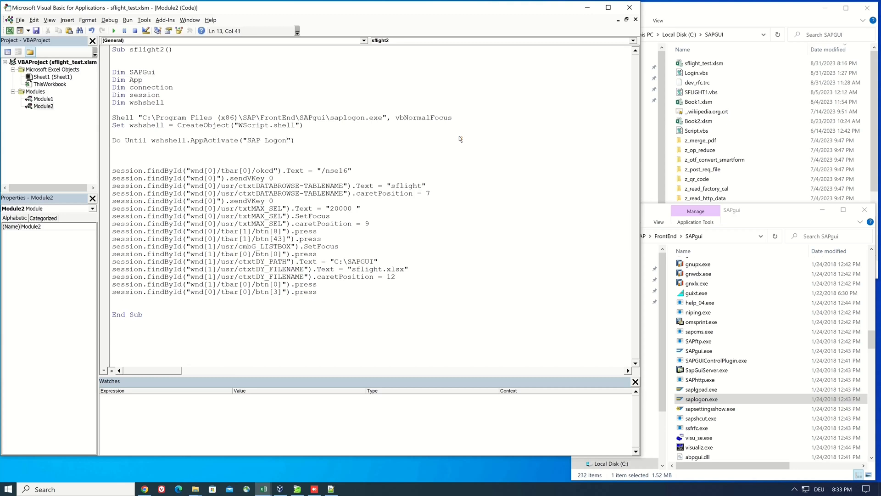
pyautogui.write('Application.')
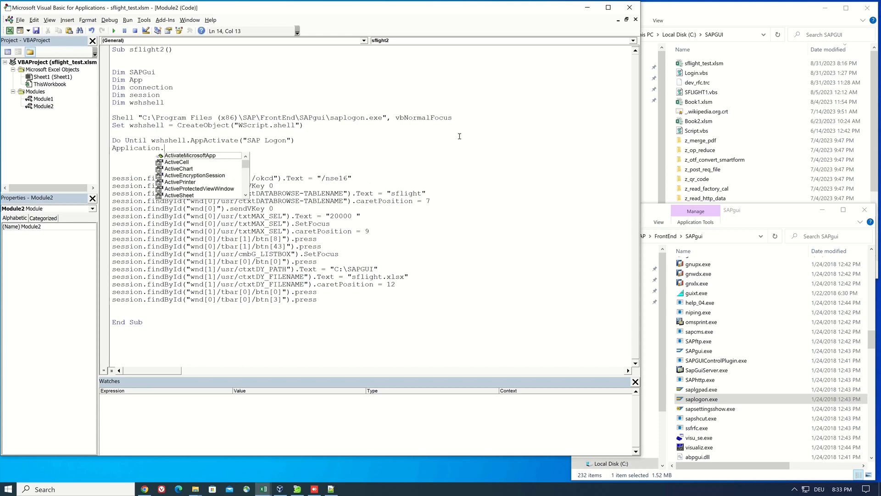
pyautogui.write('Wait N')
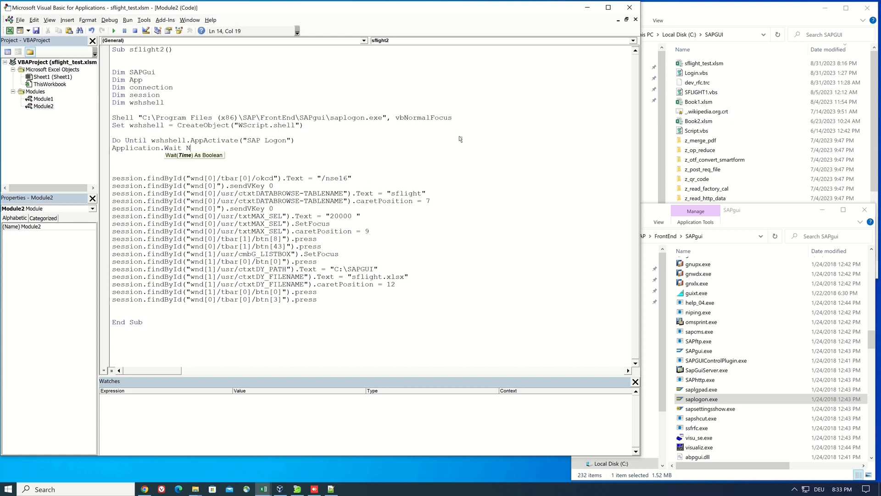
pyautogui.write('ow +')
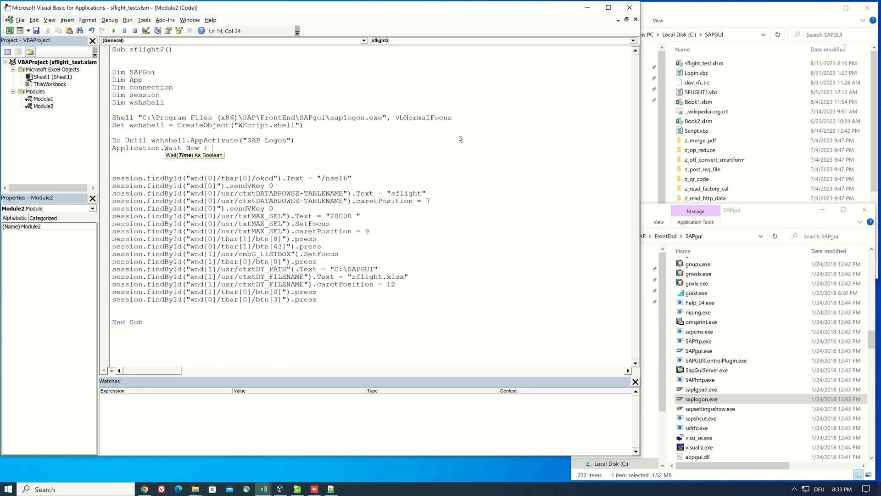
pyautogui.write('TimeValue("')
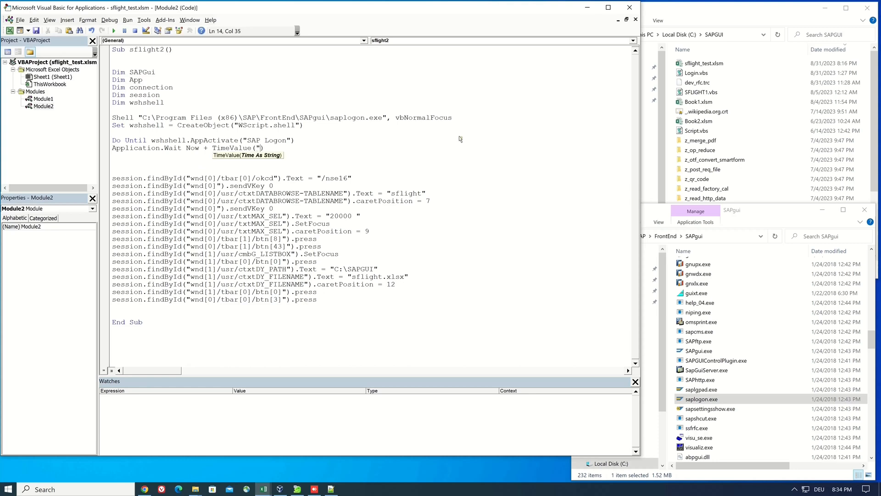
pyautogui.write('0:00:02"')
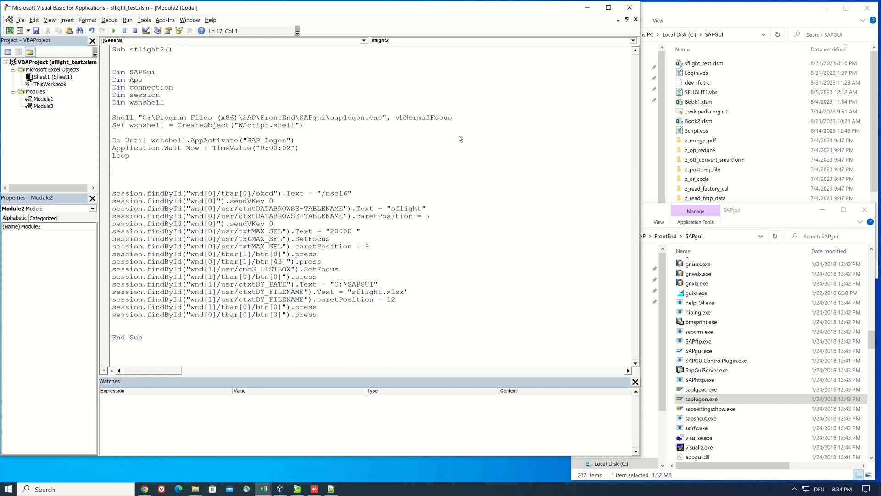
# - Set wshshell to Nothing and SAPGui to GetObject("SAPGUI")
pyautogui.write('Setws')
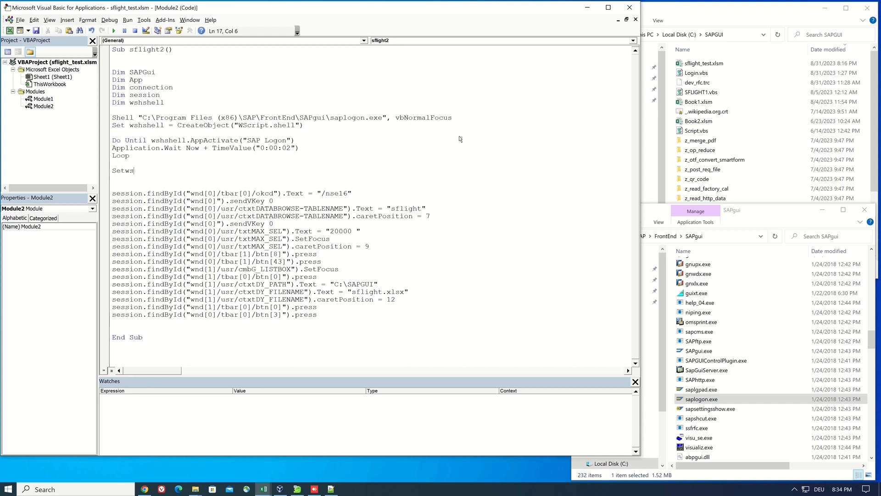
pyautogui.write('wshshell = Nothing')
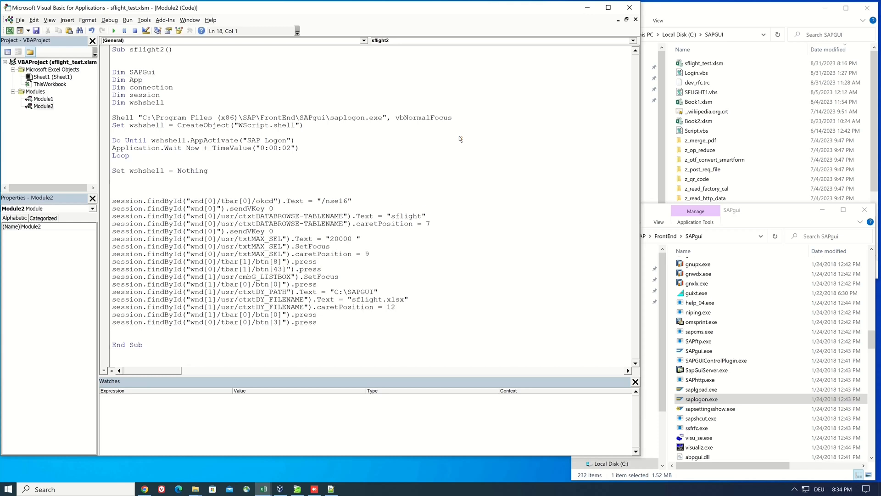
pyautogui.write('Set')
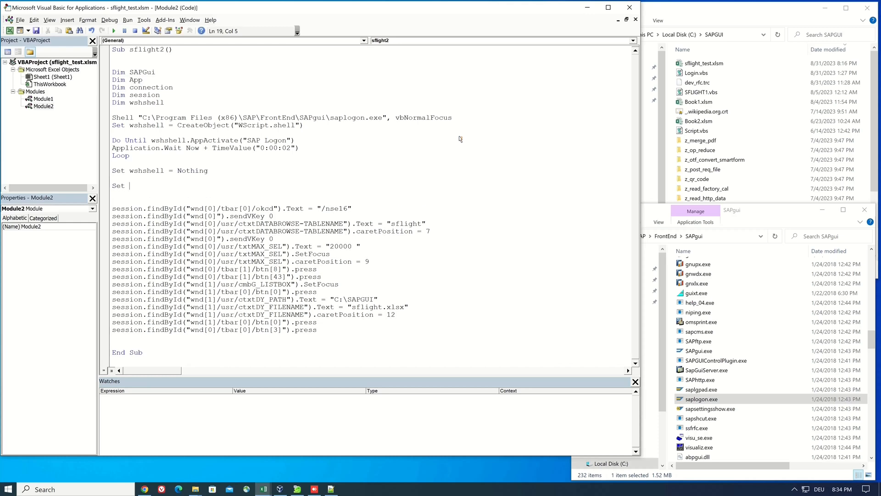
pyautogui.write('SAPGui')
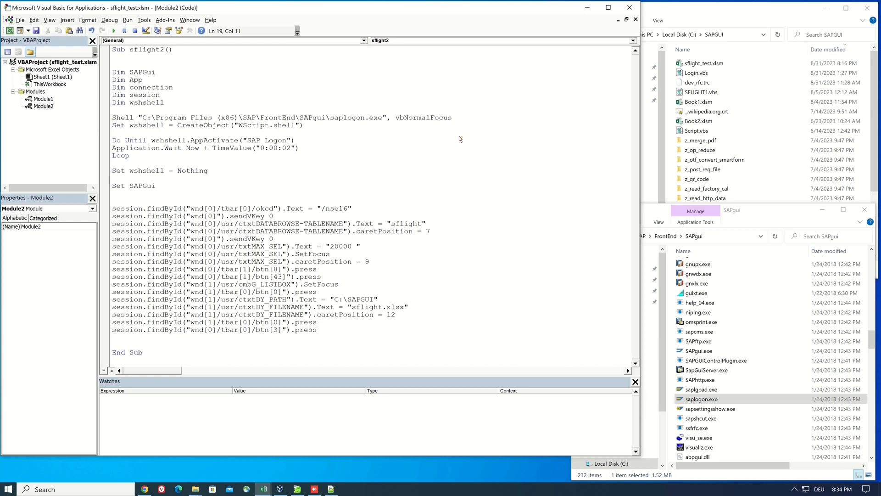
pyautogui.write('= Get')
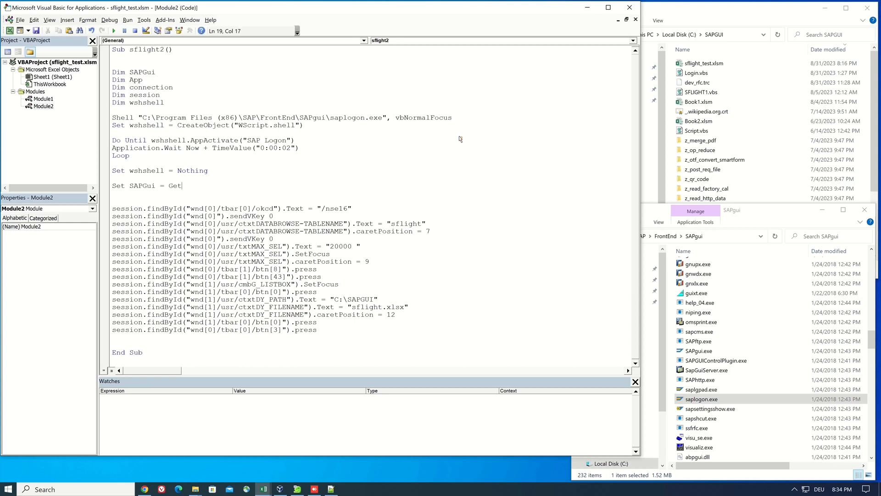
pyautogui.write('Object ()')
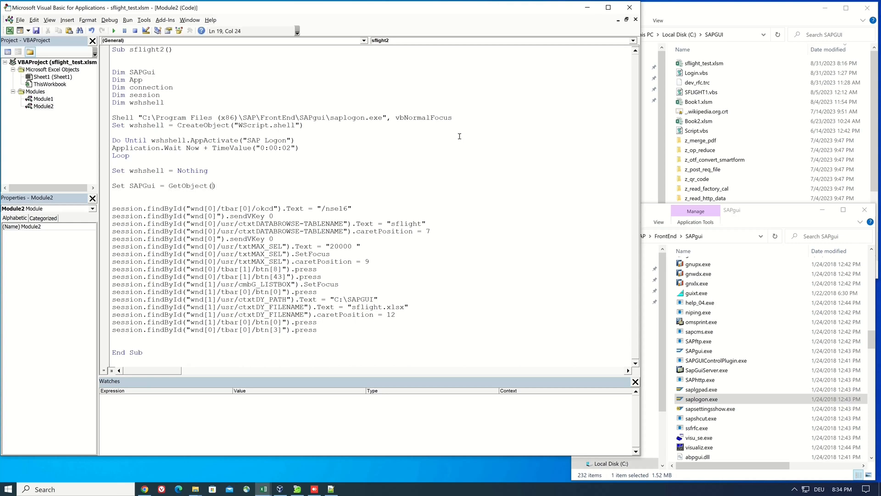
pyautogui.write('"SAPGUI"')
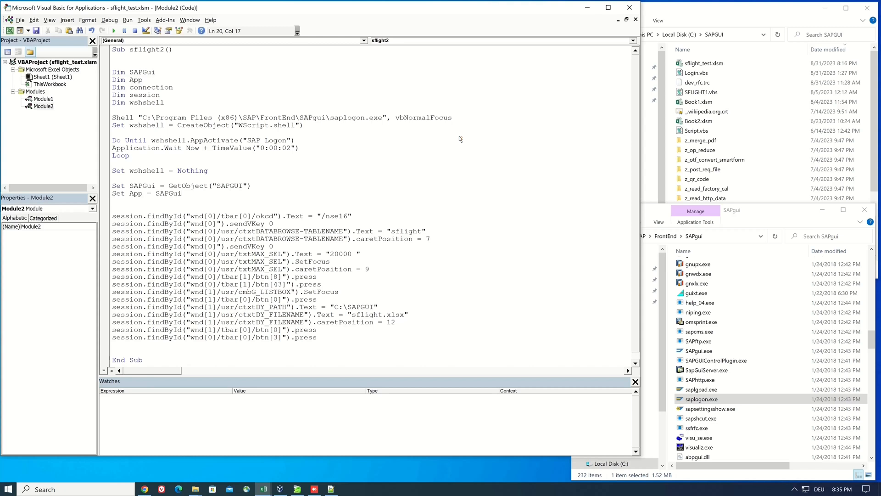
# - Set App to SAPGui.GetScriptingEngine and connection to App.OpenConnection("")
pyautogui.write('.Get')
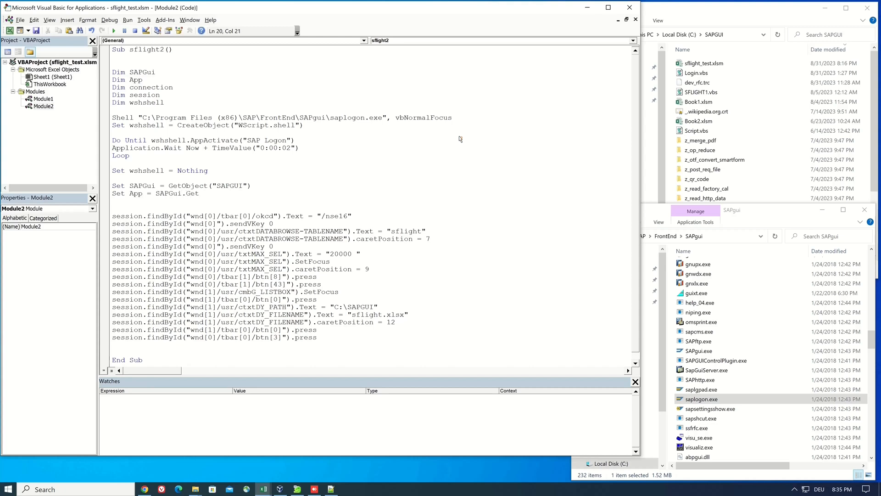
pyautogui.write('ScriptingEngine')
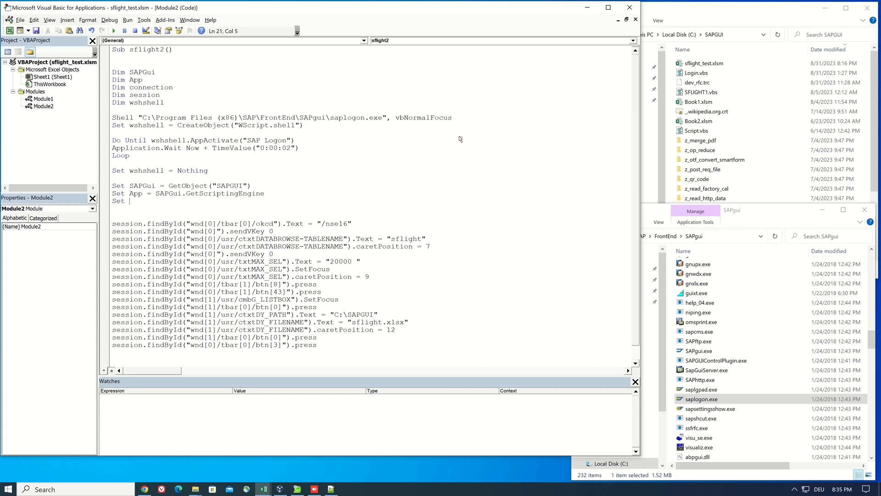
pyautogui.write('connection = App.OpenC')
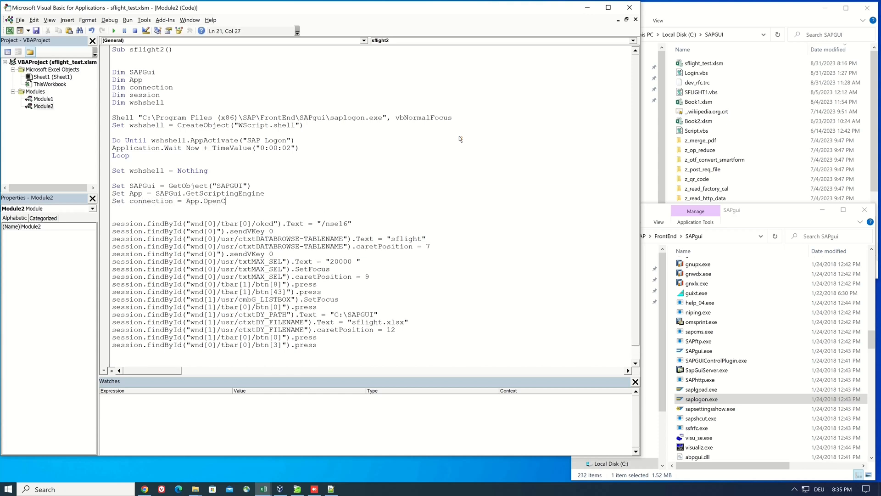
pyautogui.write('onnection()')
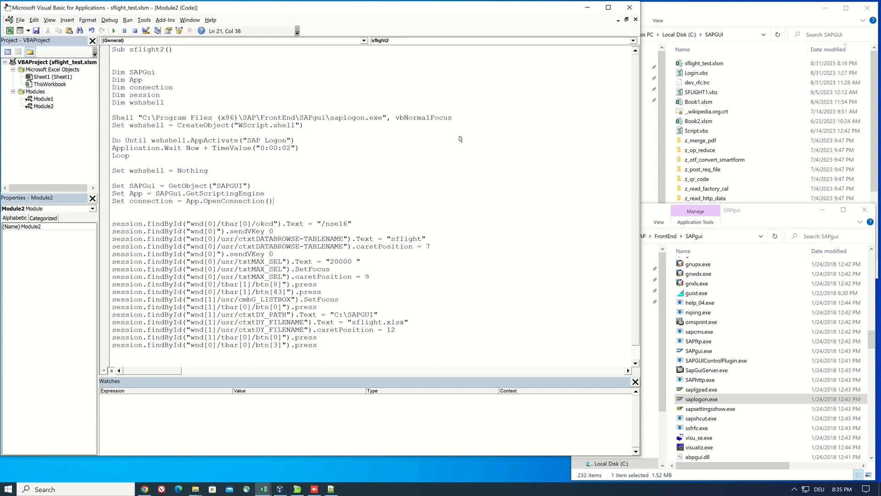
pyautogui.write('""')
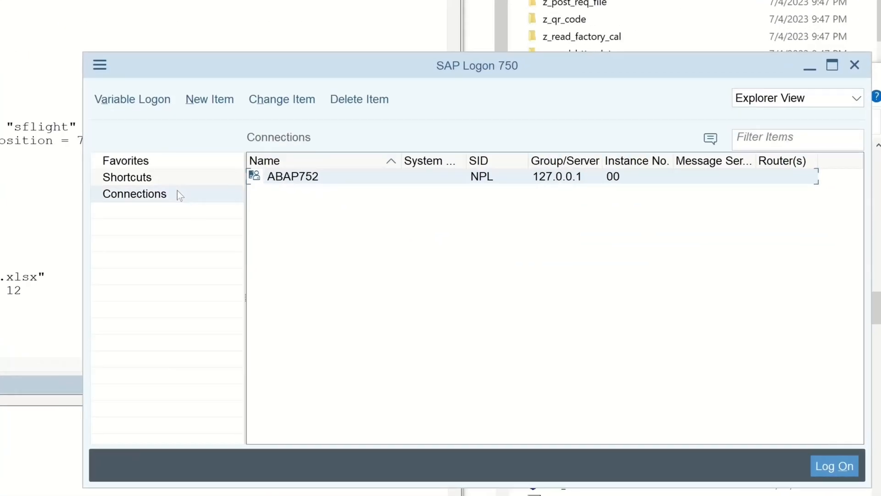
pyautogui.click(292, 176)
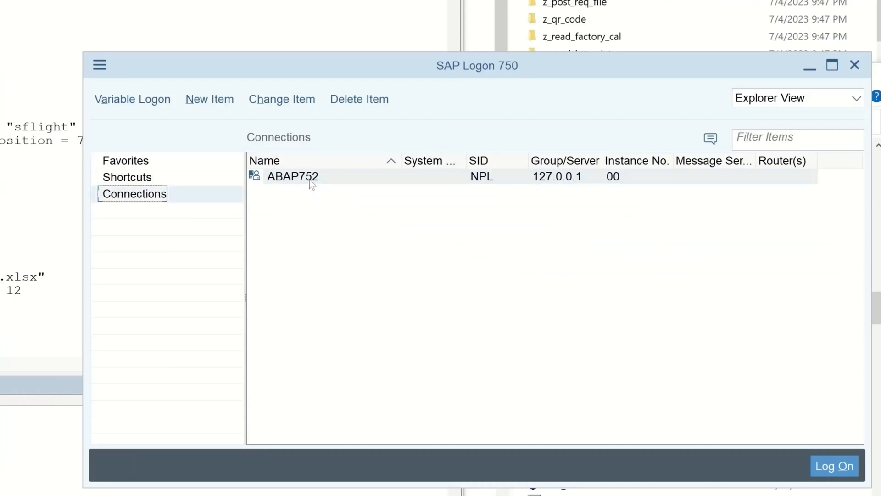
pyautogui.moveTo(404, 186)
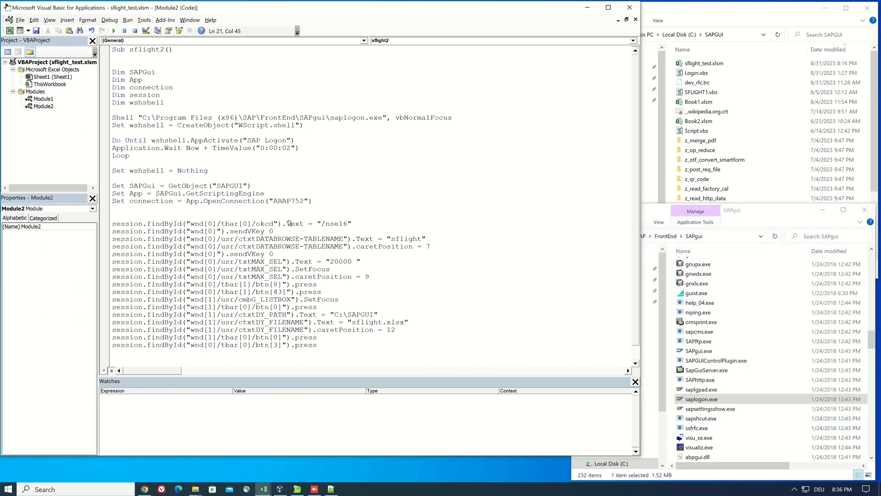
# - Make OpenConnection("ABAP752", True) and set session to connection.Children(0)
pyautogui.write(',True')
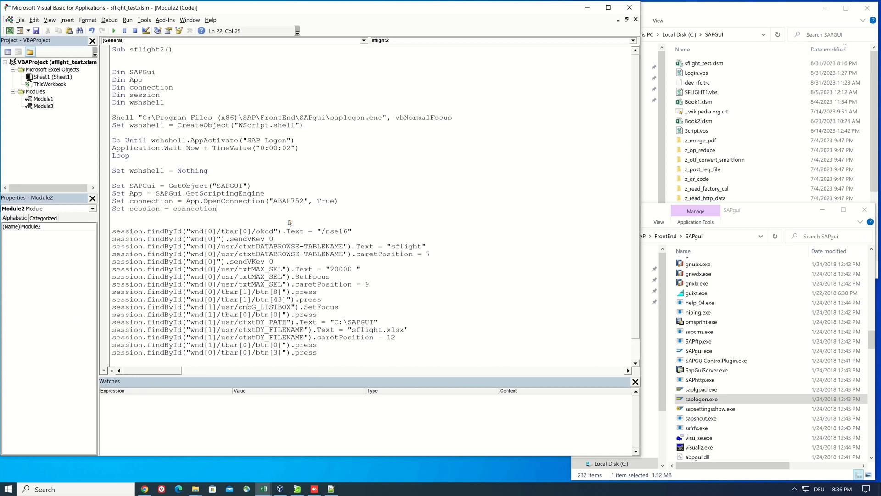
pyautogui.write('.Children')
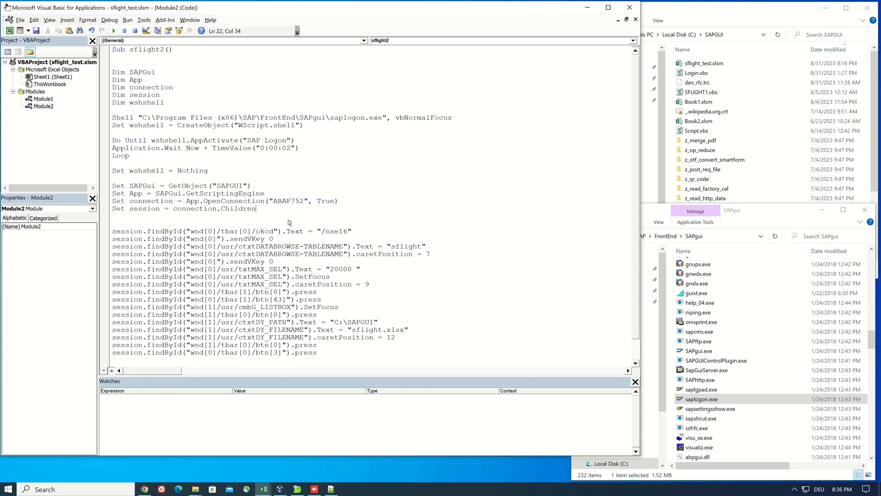
pyautogui.write('(0)')
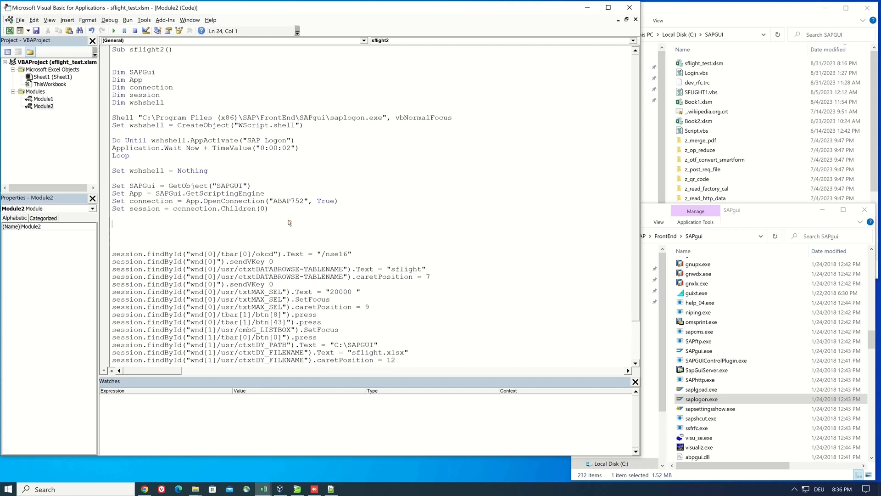
# - Add the line setting the SAP logon client field RSYST-MANDT to "001"
pyautogui.write('session')
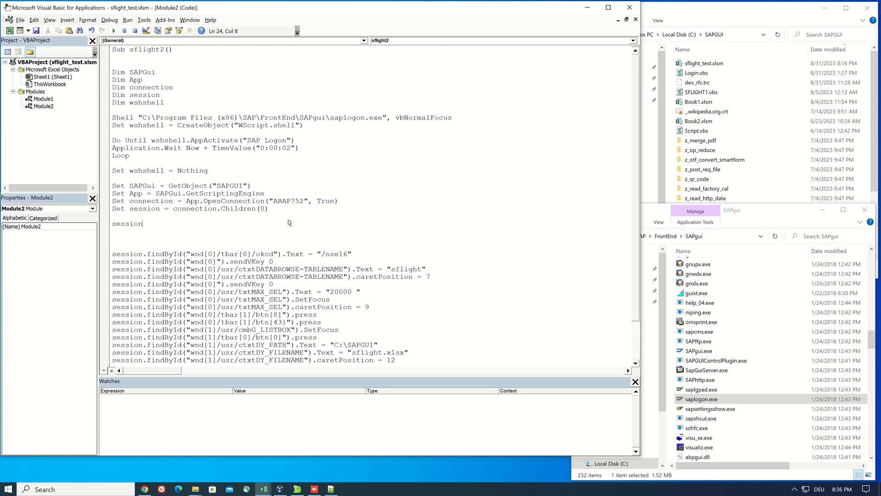
pyautogui.write('.findByI')
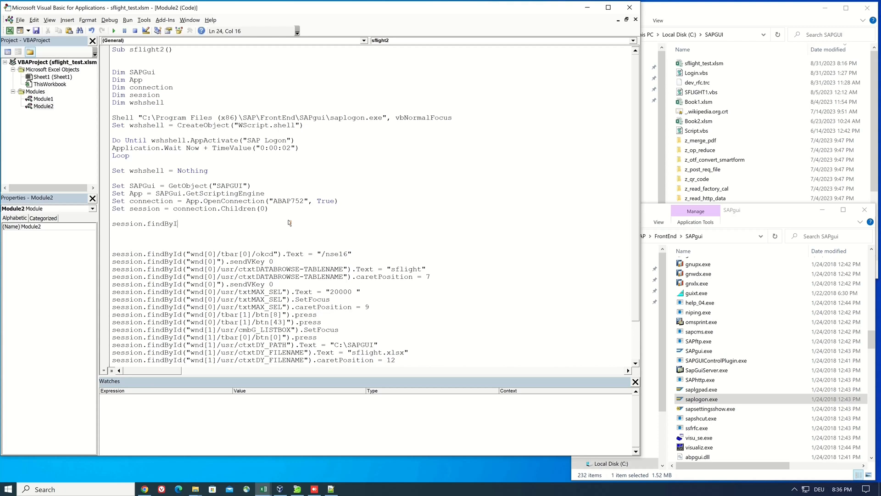
pyautogui.write('d(')
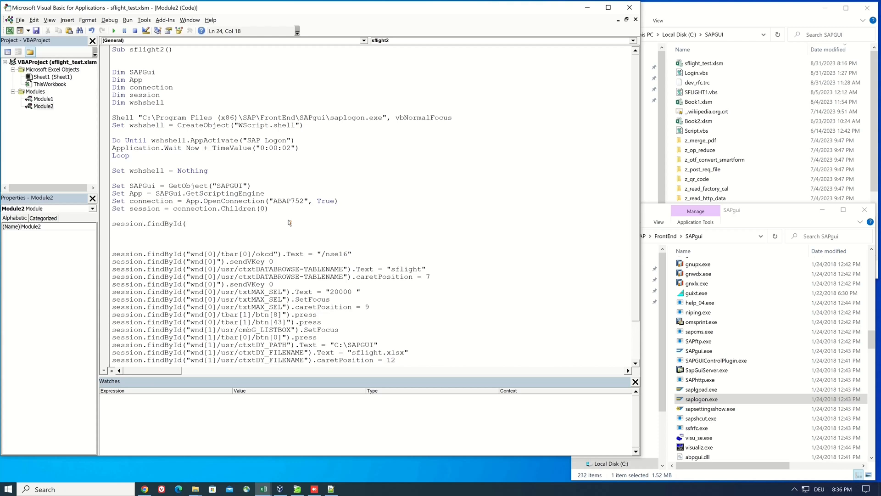
pyautogui.write('"w')
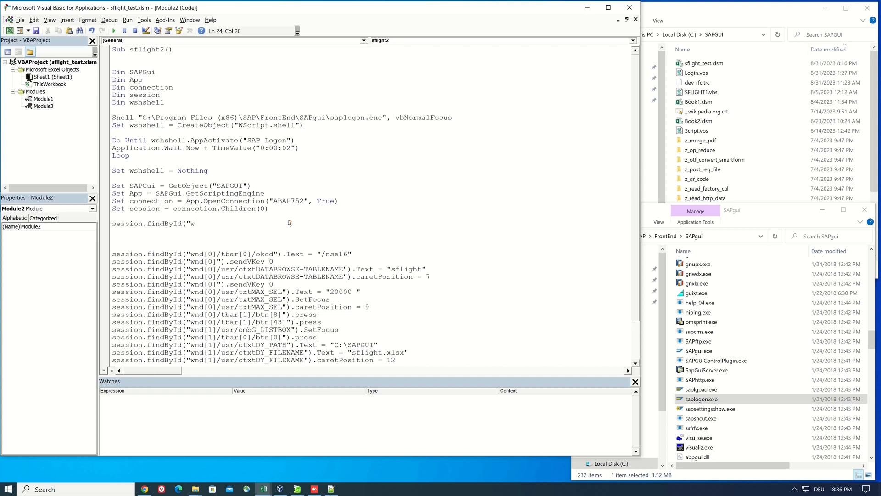
pyautogui.write('nd[0]')
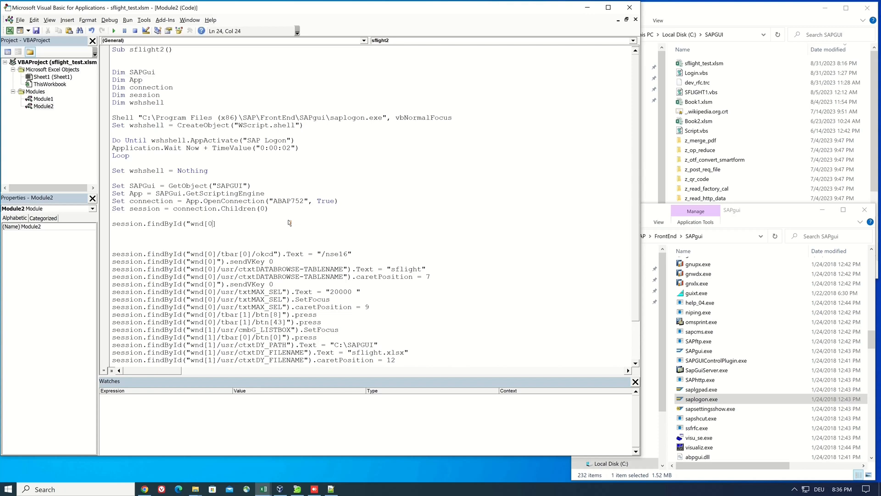
pyautogui.write('/usr')
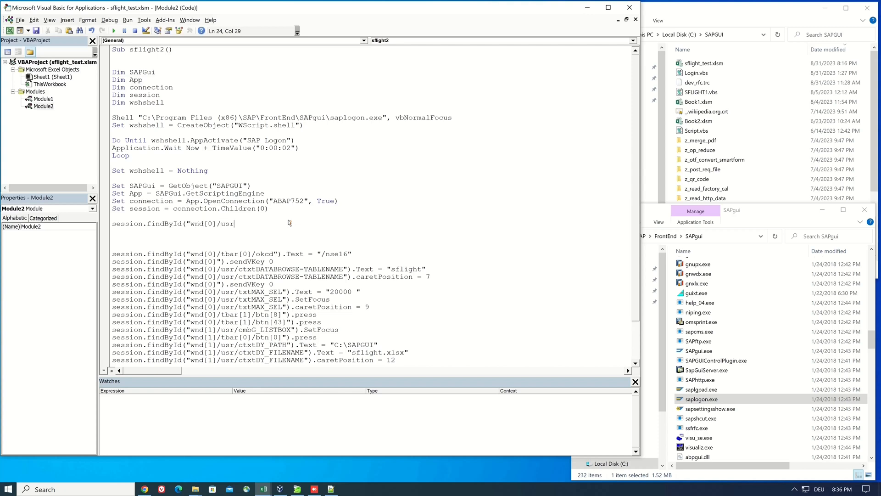
pyautogui.write('txt')
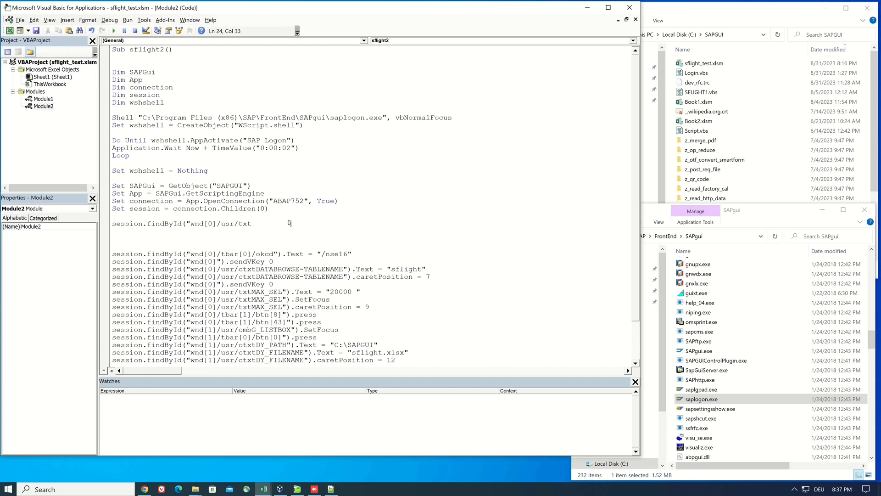
pyautogui.write('R')
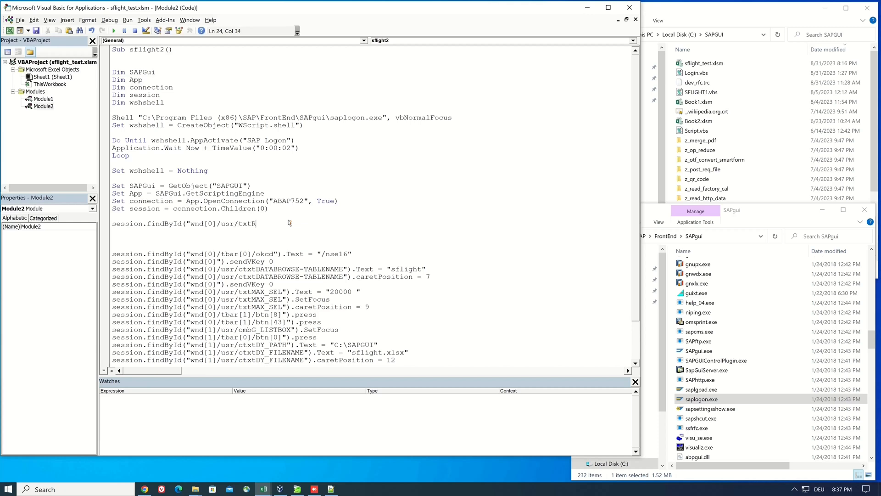
pyautogui.write('SYS')
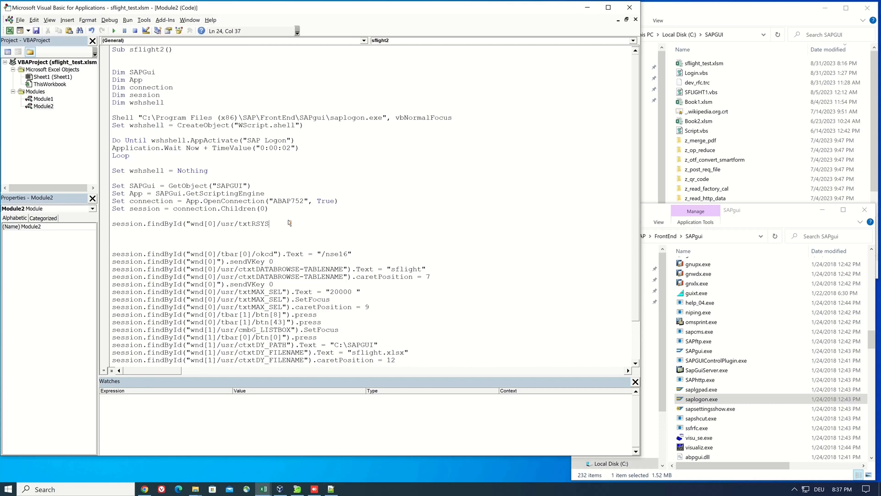
pyautogui.write('T-MAND')
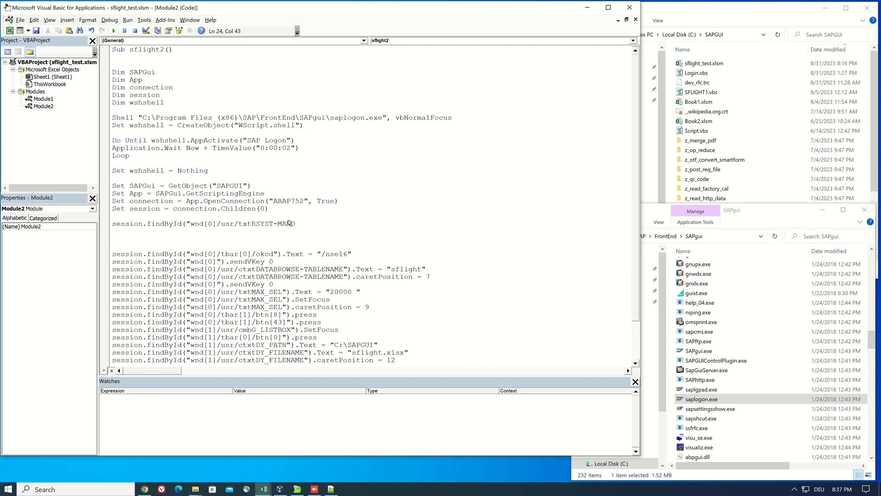
pyautogui.moveTo(352, 172)
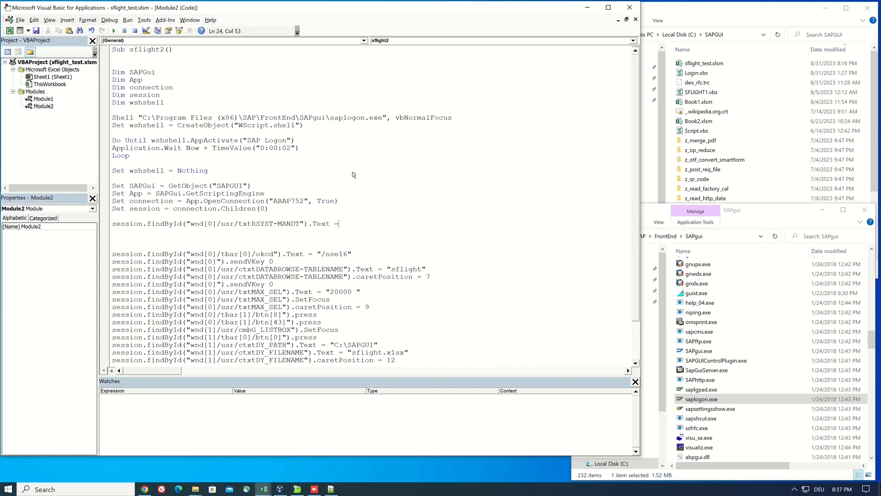
pyautogui.write('"001"')
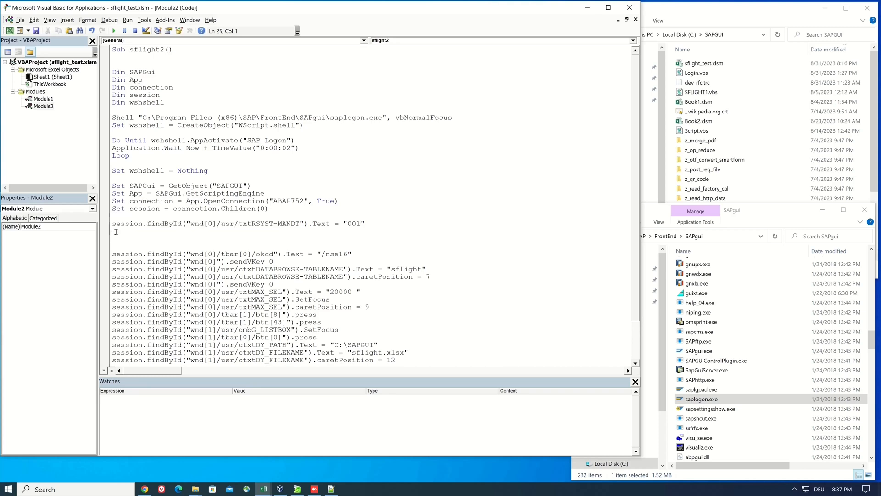
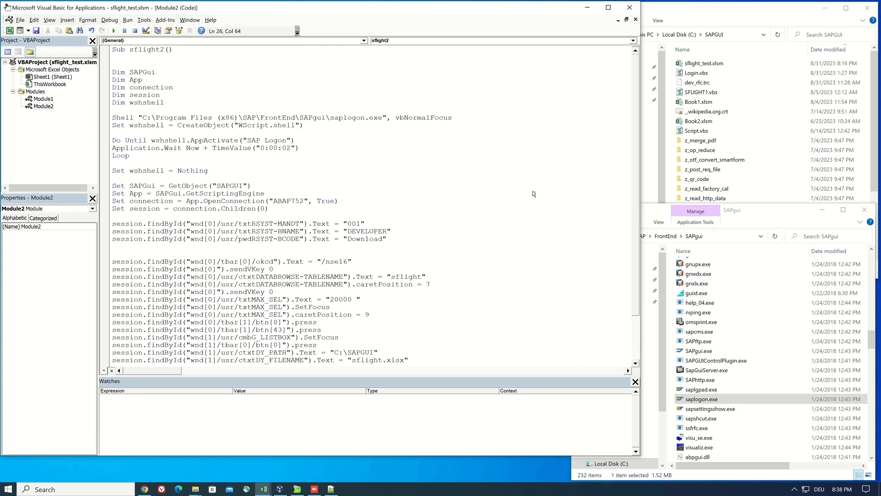
# - Add the line setting the logon language field RSYST-LANGU to "EN"
pyautogui.write('session.findById("wnd[0]/usr/txtRSYST-')
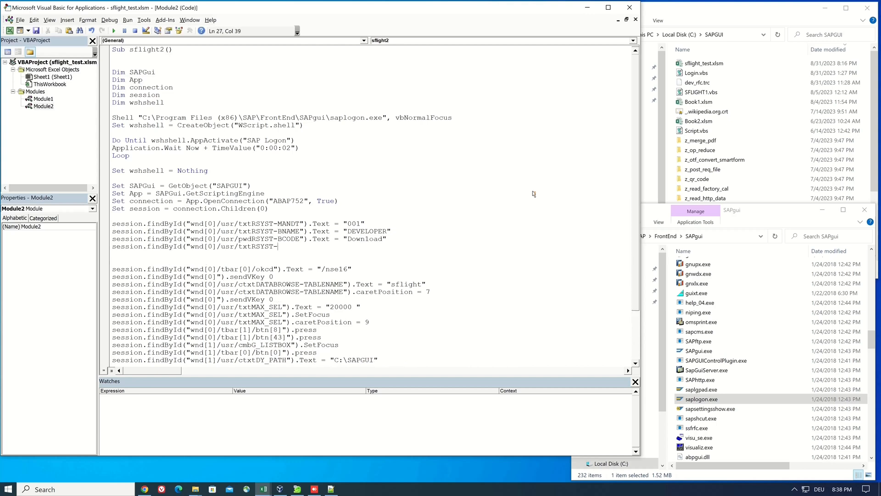
pyautogui.write('LANGU"')
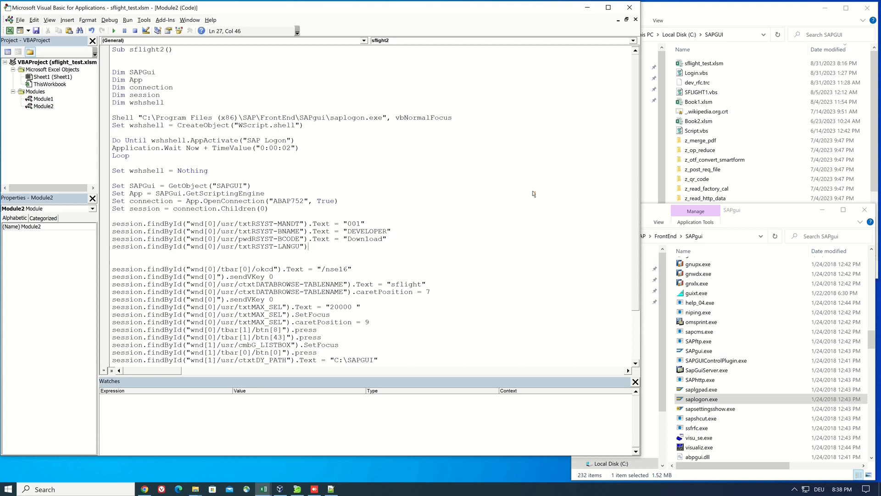
pyautogui.write('.')
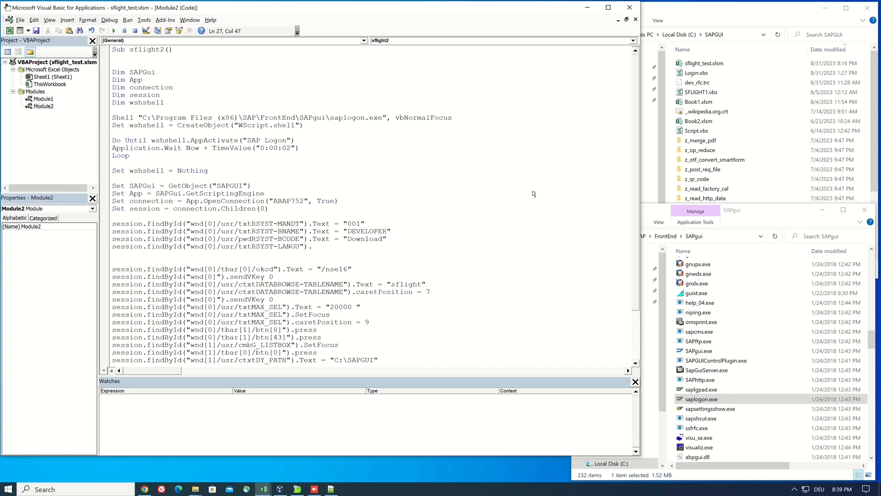
pyautogui.write('"')
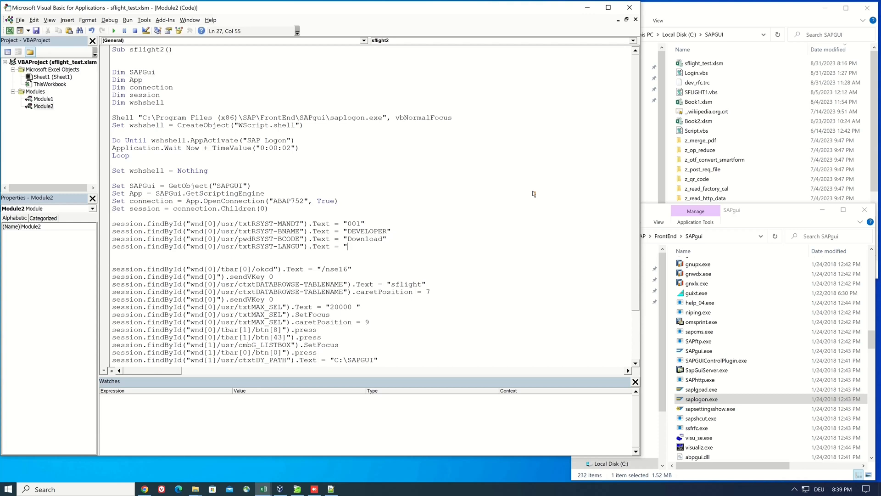
pyautogui.write('EN')
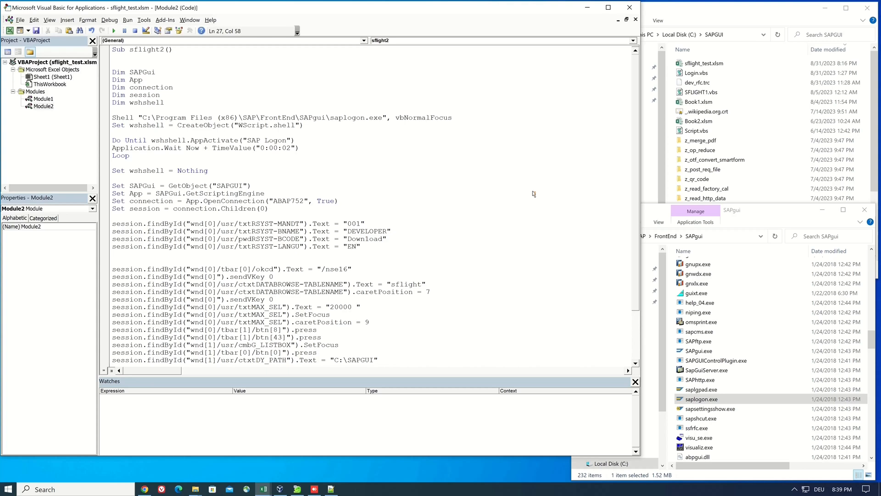
pyautogui.write('ses')
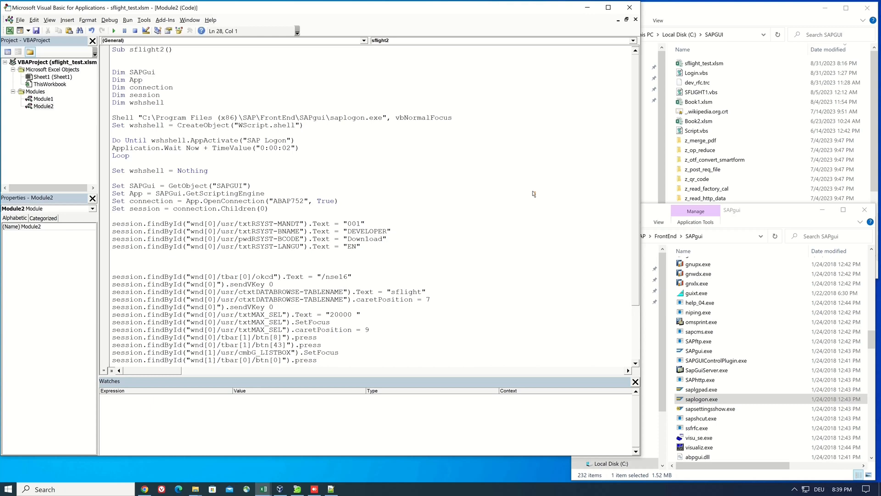
# - Add session.findById("wnd[0]/tbar[0]/btn[0]").press to submit the logon screen
pyautogui.write('session.findById("wnd[0]/usr/txtRSYST-')
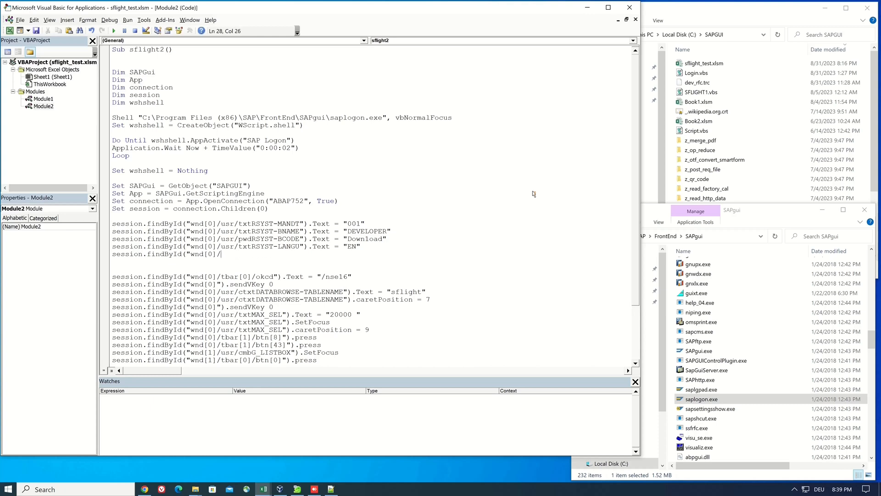
pyautogui.write('tbar[]')
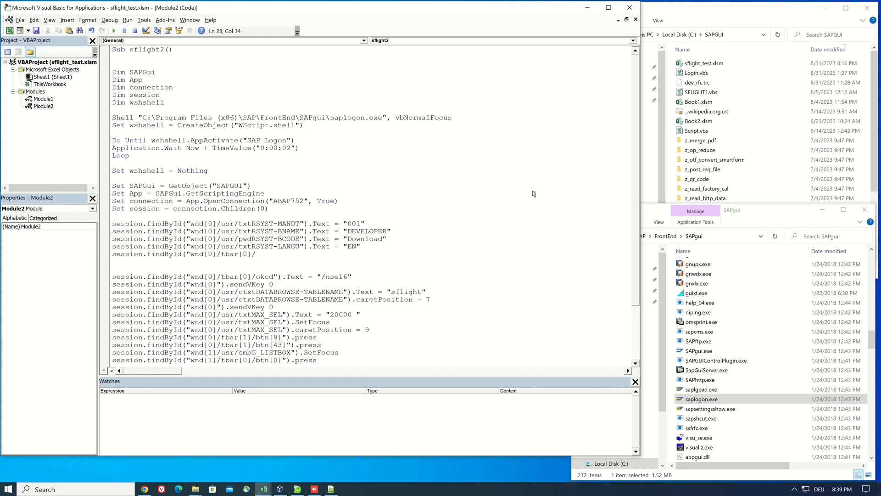
pyautogui.write('btn[0')
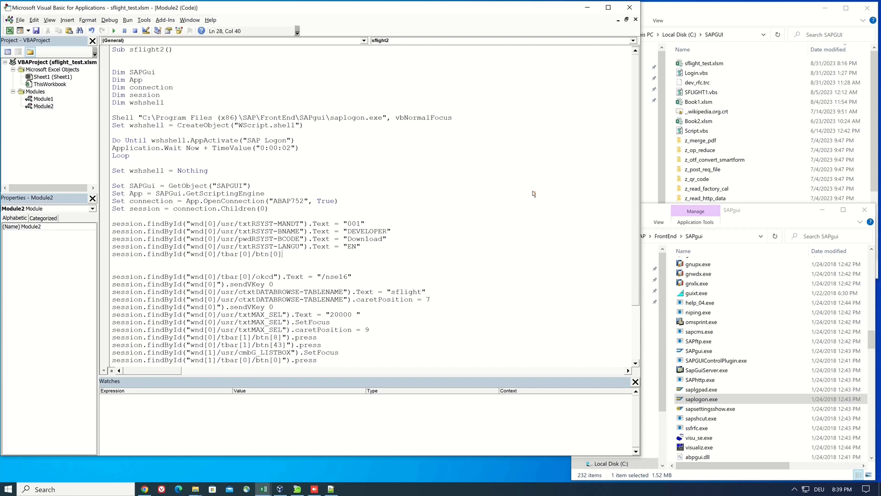
pyautogui.write('.press')
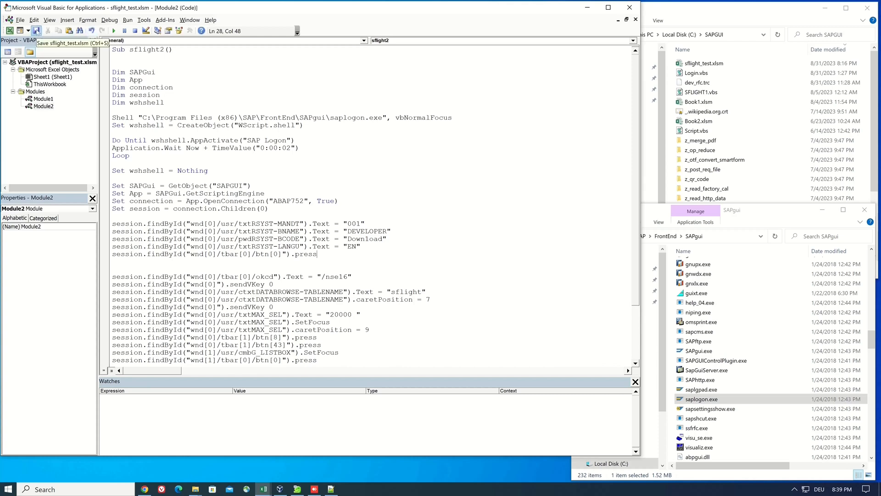
# - Save the macro, assign sflight2 to the new sheet button and start renaming it Script 2
pyautogui.click(36, 30)
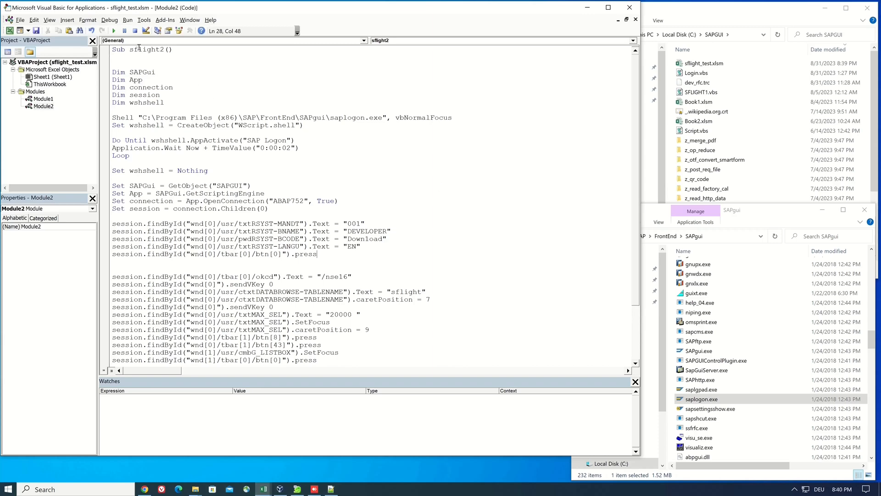
pyautogui.moveTo(10, 31)
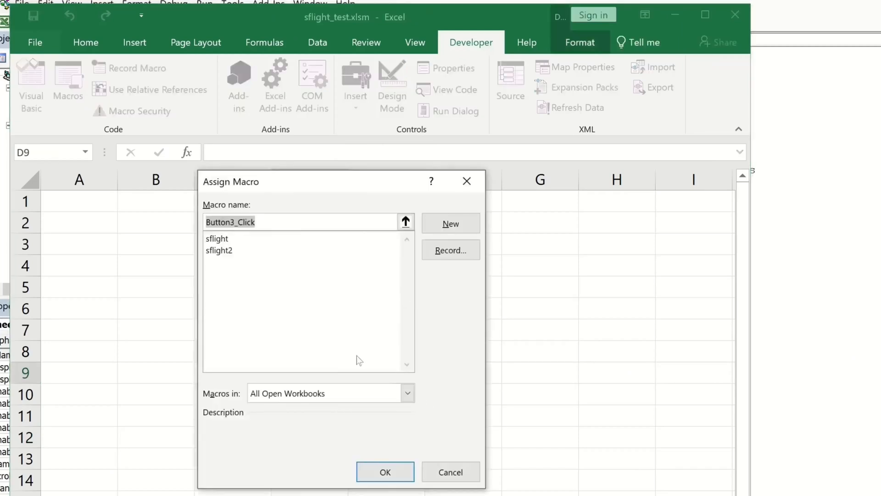
pyautogui.click(219, 250)
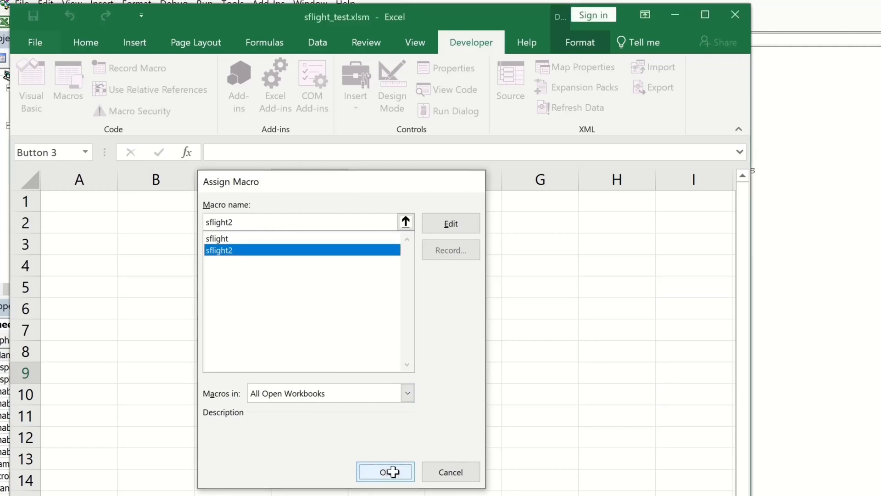
pyautogui.click(385, 472)
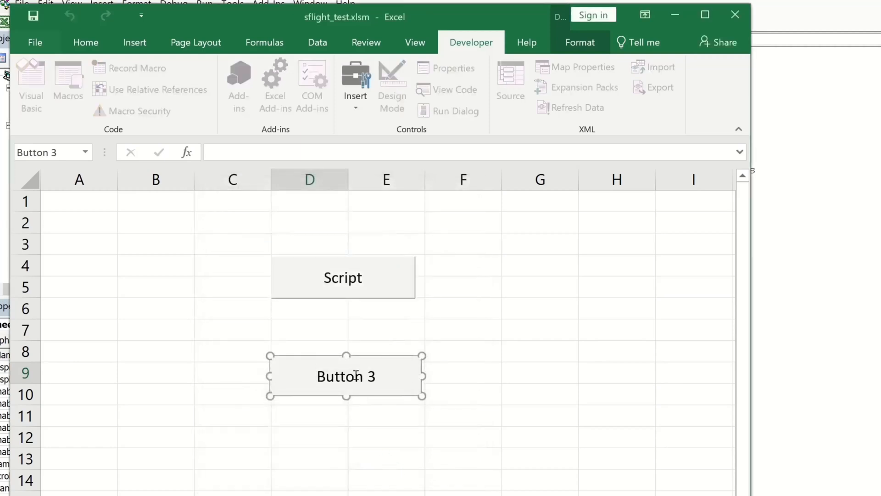
pyautogui.doubleClick(346, 377)
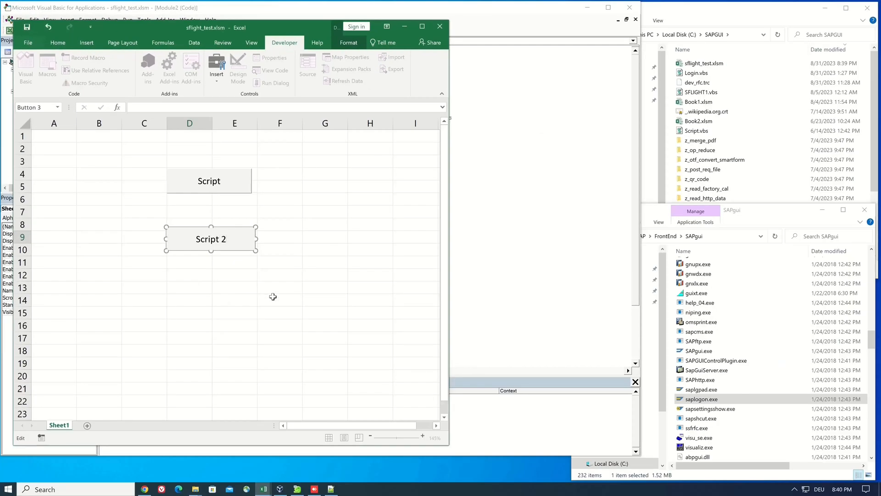
# - Run sflight2 from the Script 2 button and accept both SAP scripting warnings to reach ABAP752
pyautogui.click(279, 299)
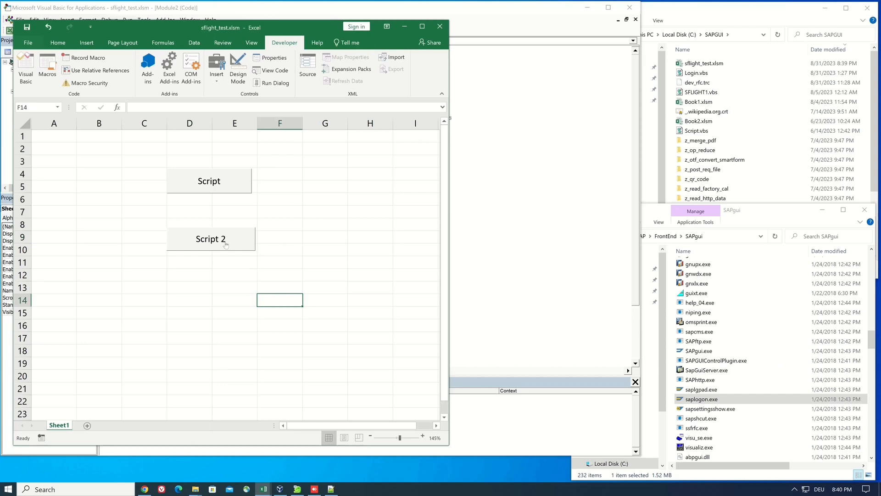
pyautogui.moveTo(229, 246)
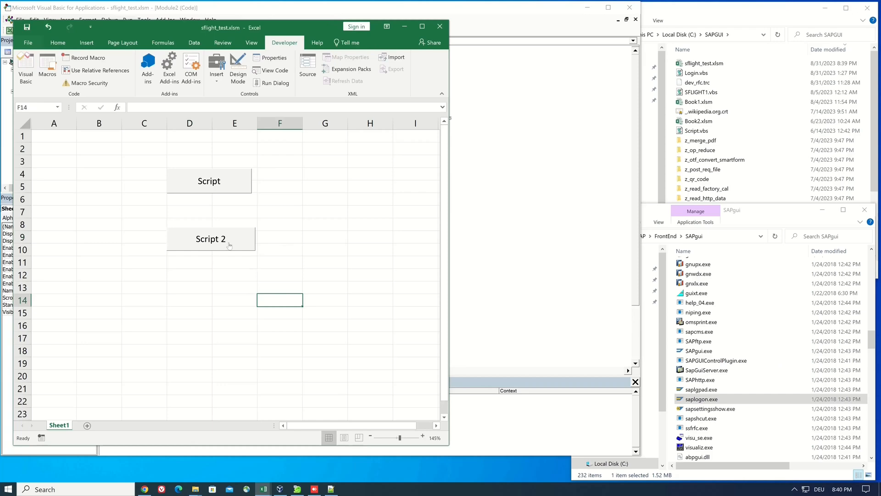
pyautogui.click(210, 239)
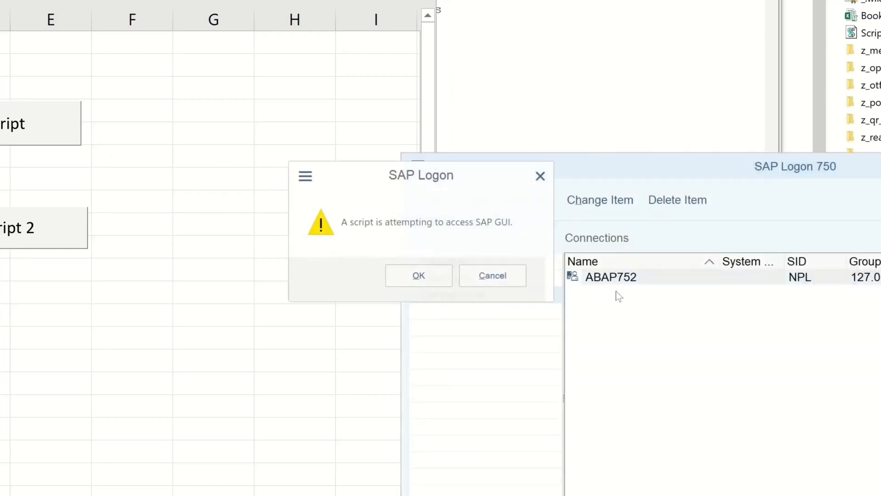
pyautogui.moveTo(445, 236)
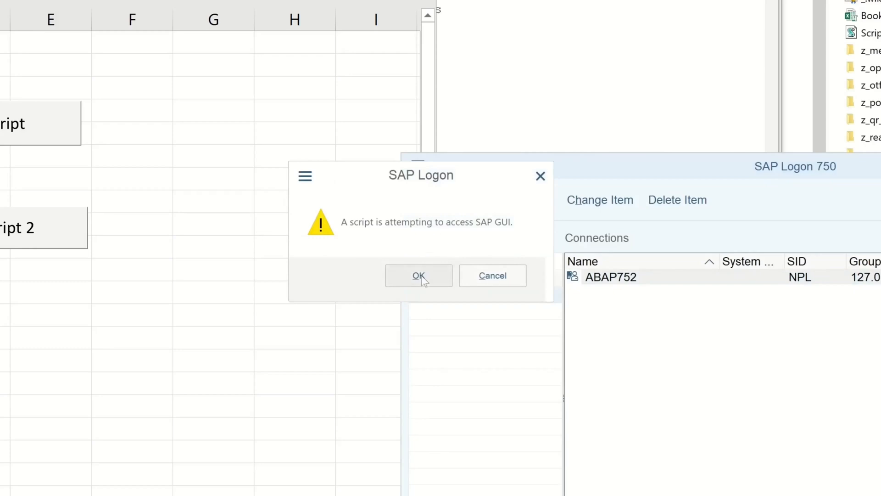
pyautogui.click(419, 276)
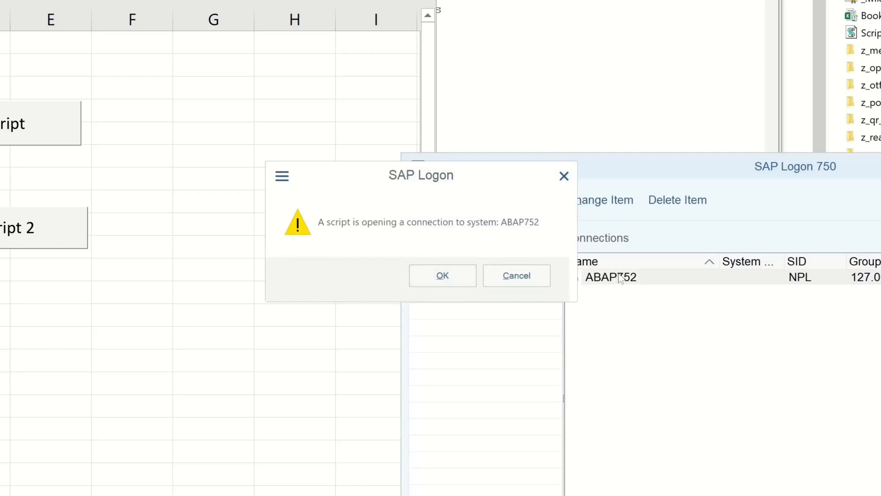
pyautogui.click(443, 275)
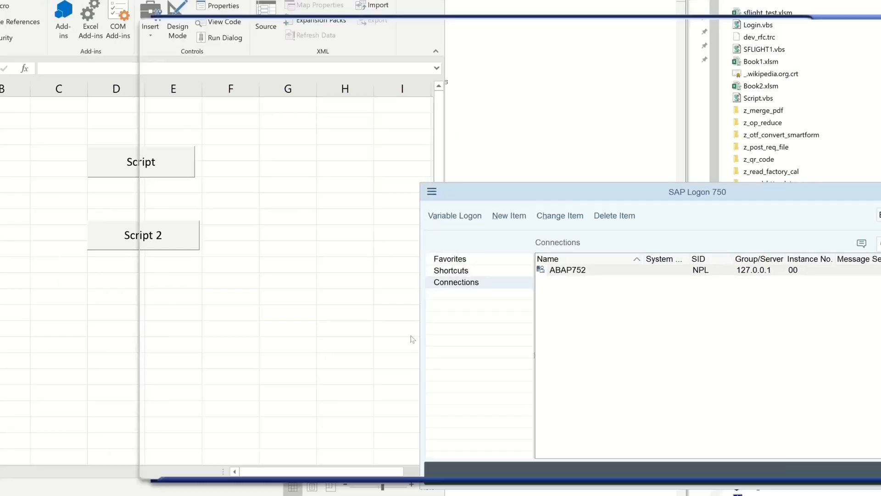
pyautogui.doubleClick(567, 269)
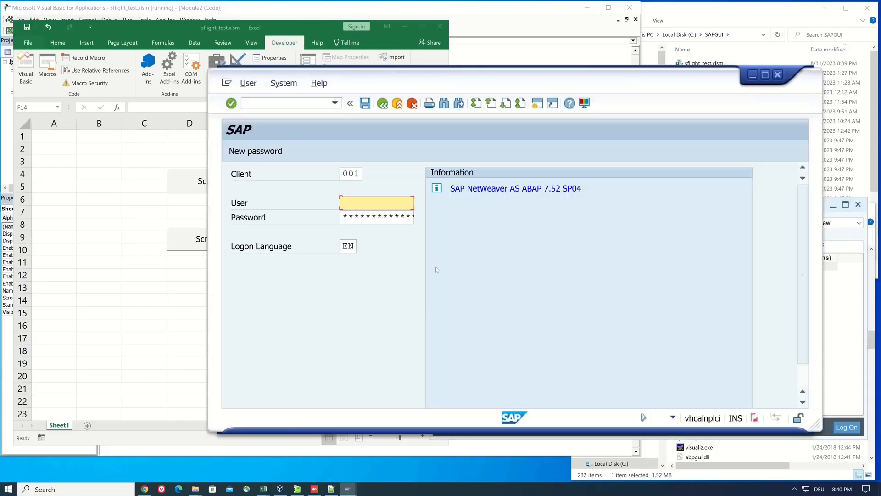
# - Let the script log on as DEVELOPER and export SFLIGHT as an XLSX spreadsheet
pyautogui.write('DEVELOPER')
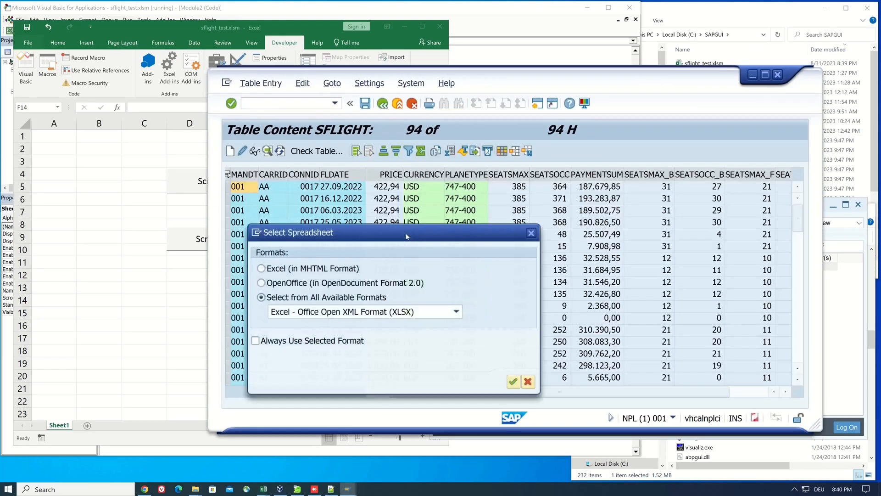
pyautogui.click(513, 381)
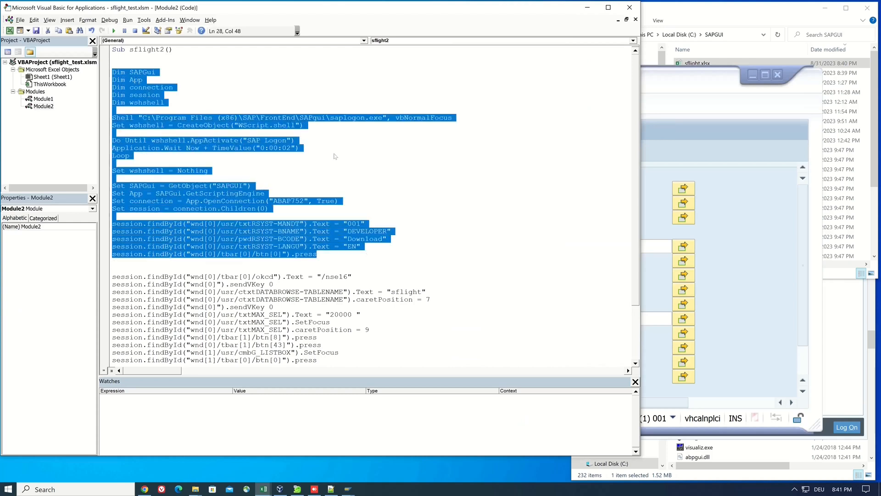
pyautogui.click(129, 156)
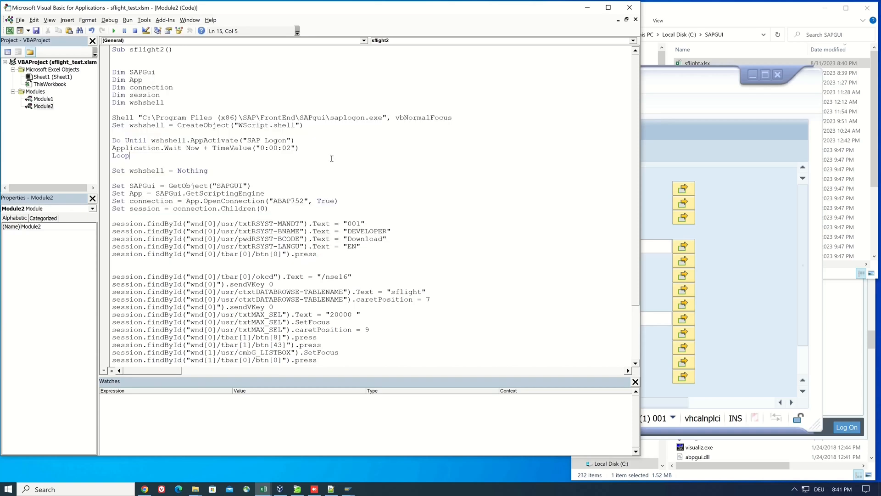
pyautogui.moveTo(287, 163)
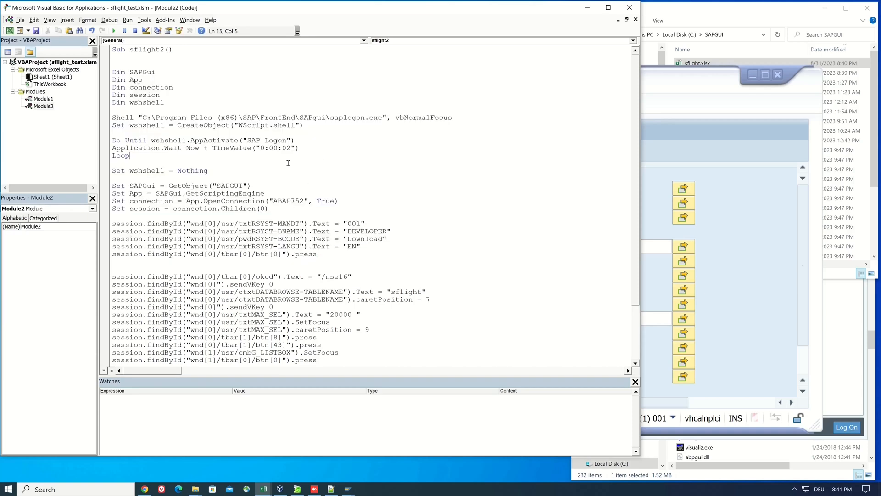
pyautogui.moveTo(575, 170)
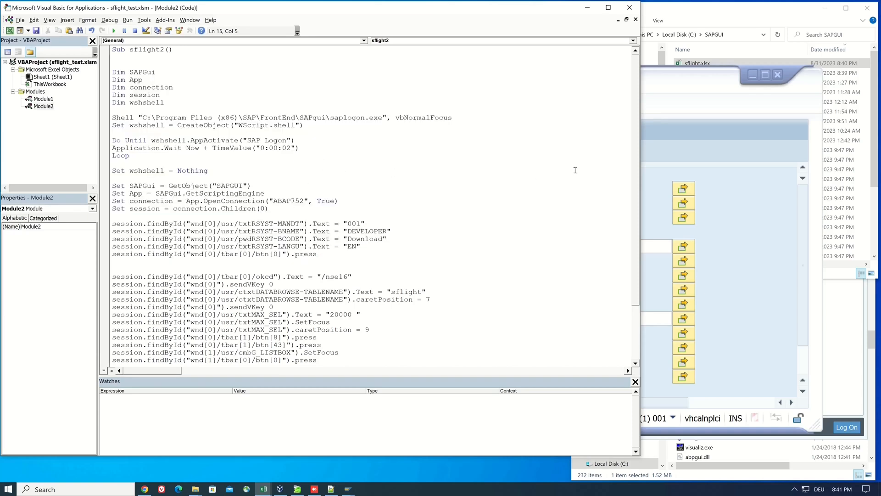